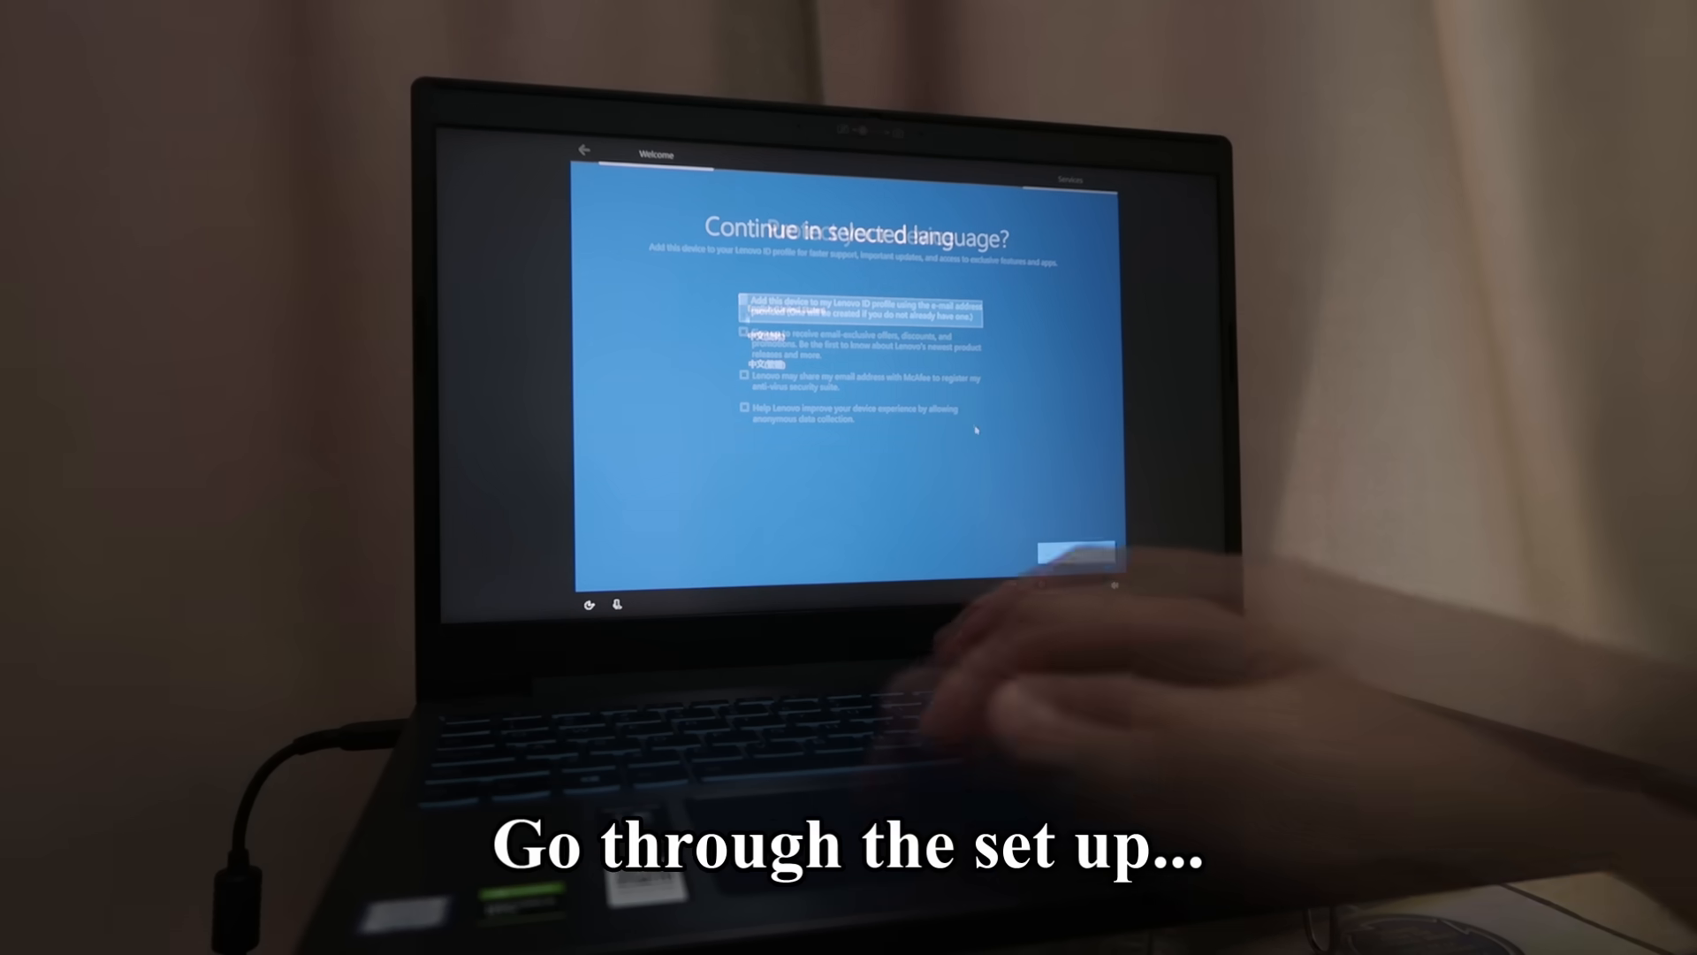
Continue through the Windows 10 out-of-box setup with the Lenovo ID and offers unticked
click(1077, 552)
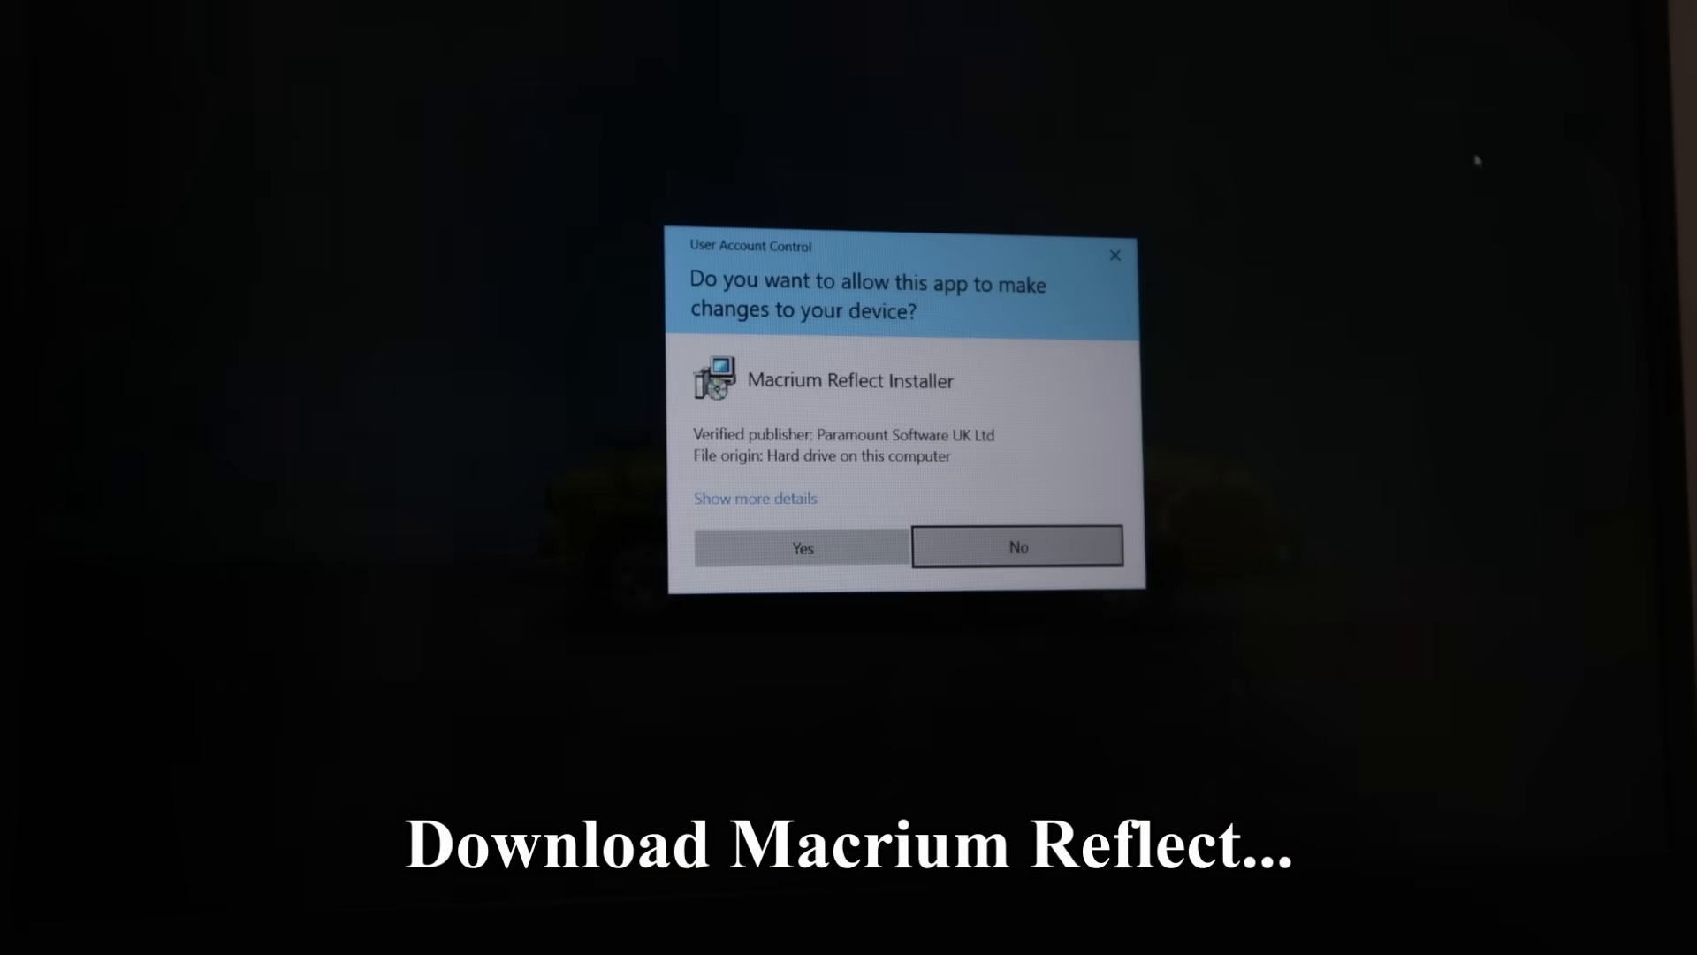
mouse_move(874, 576)
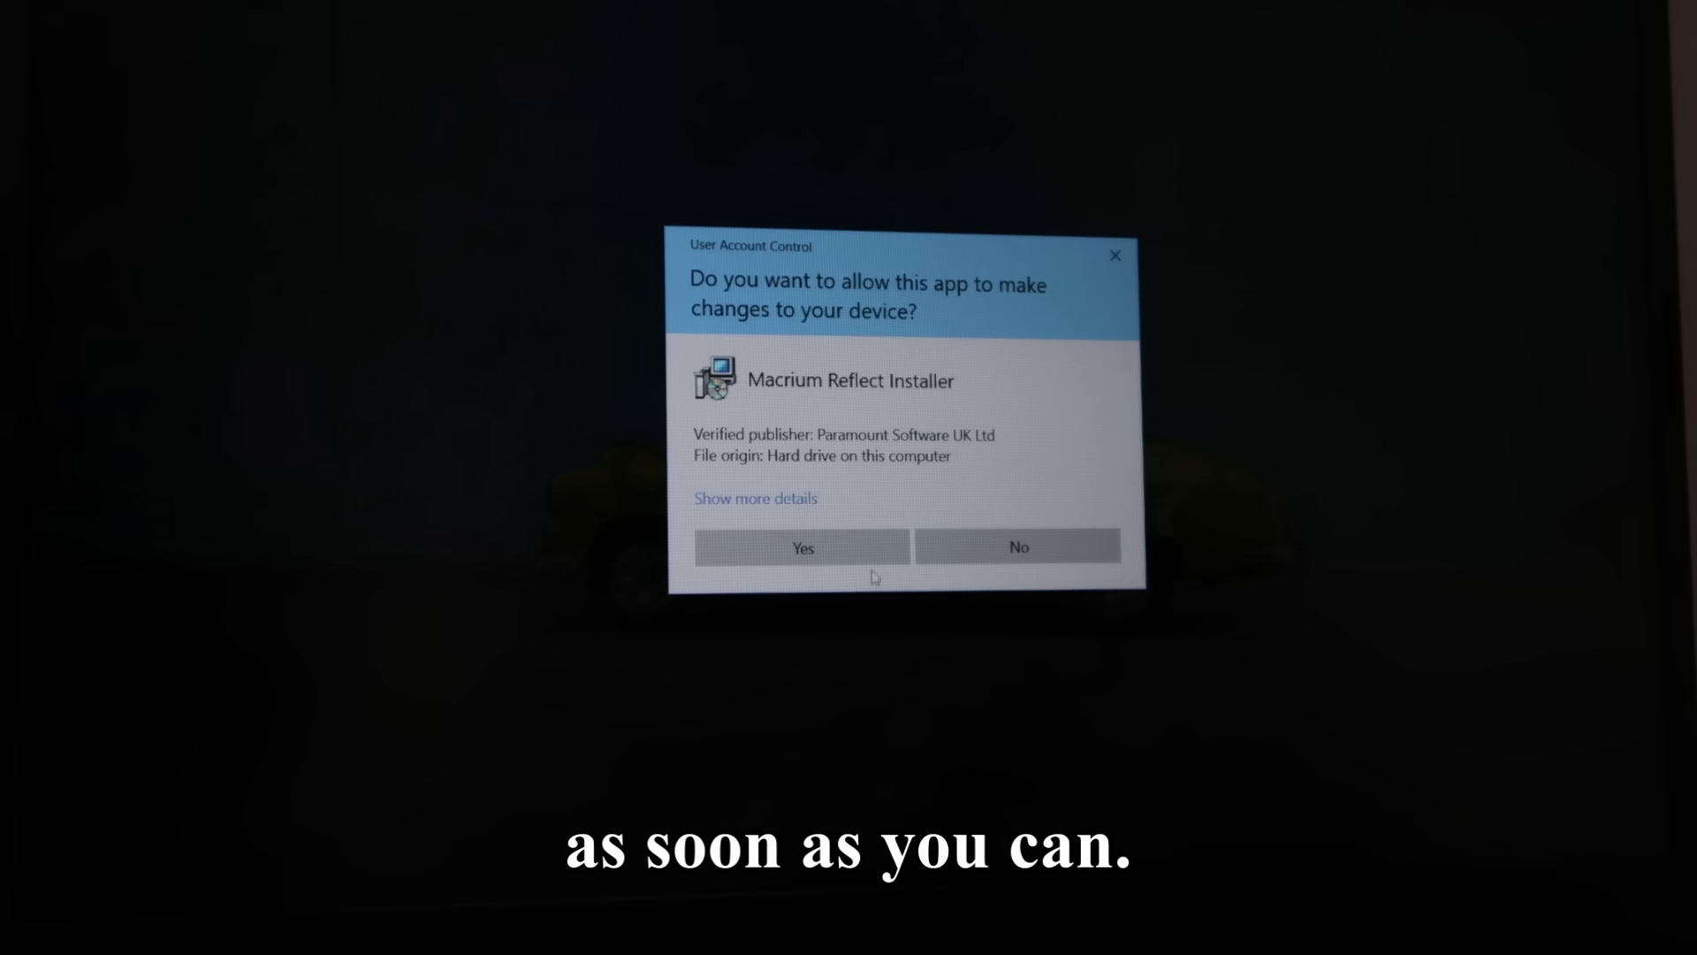
Allow the Reflect 7 Free installer, extract the setup files and accept the licence terms
click(803, 547)
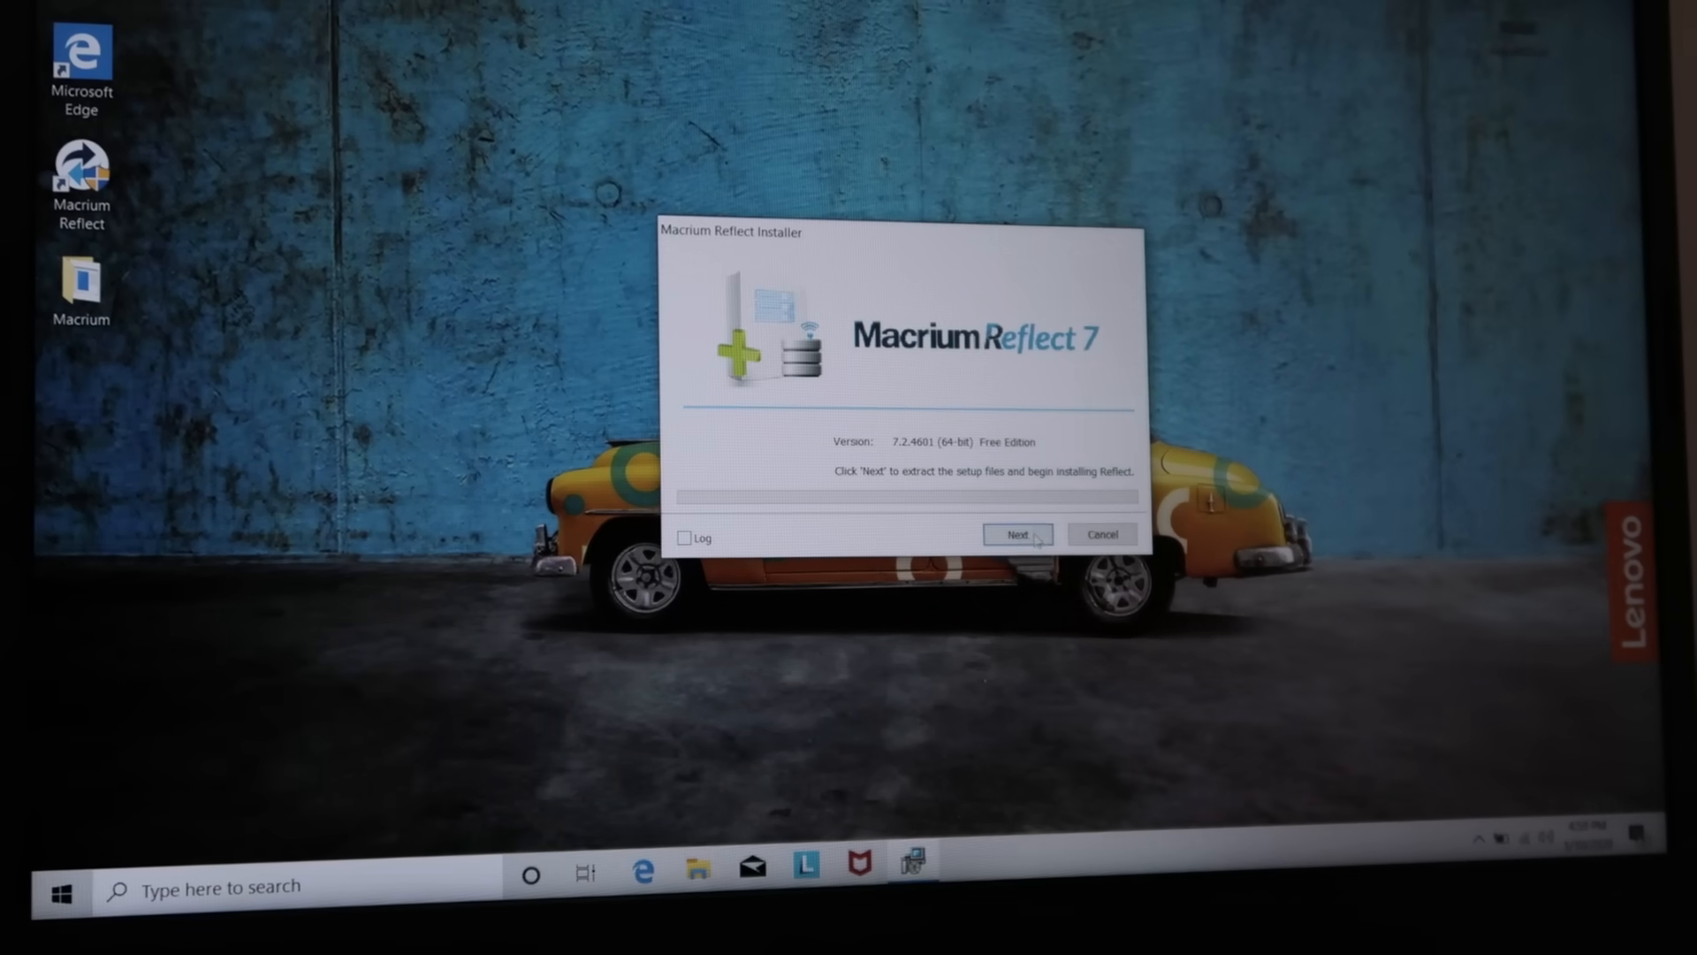
click(1015, 534)
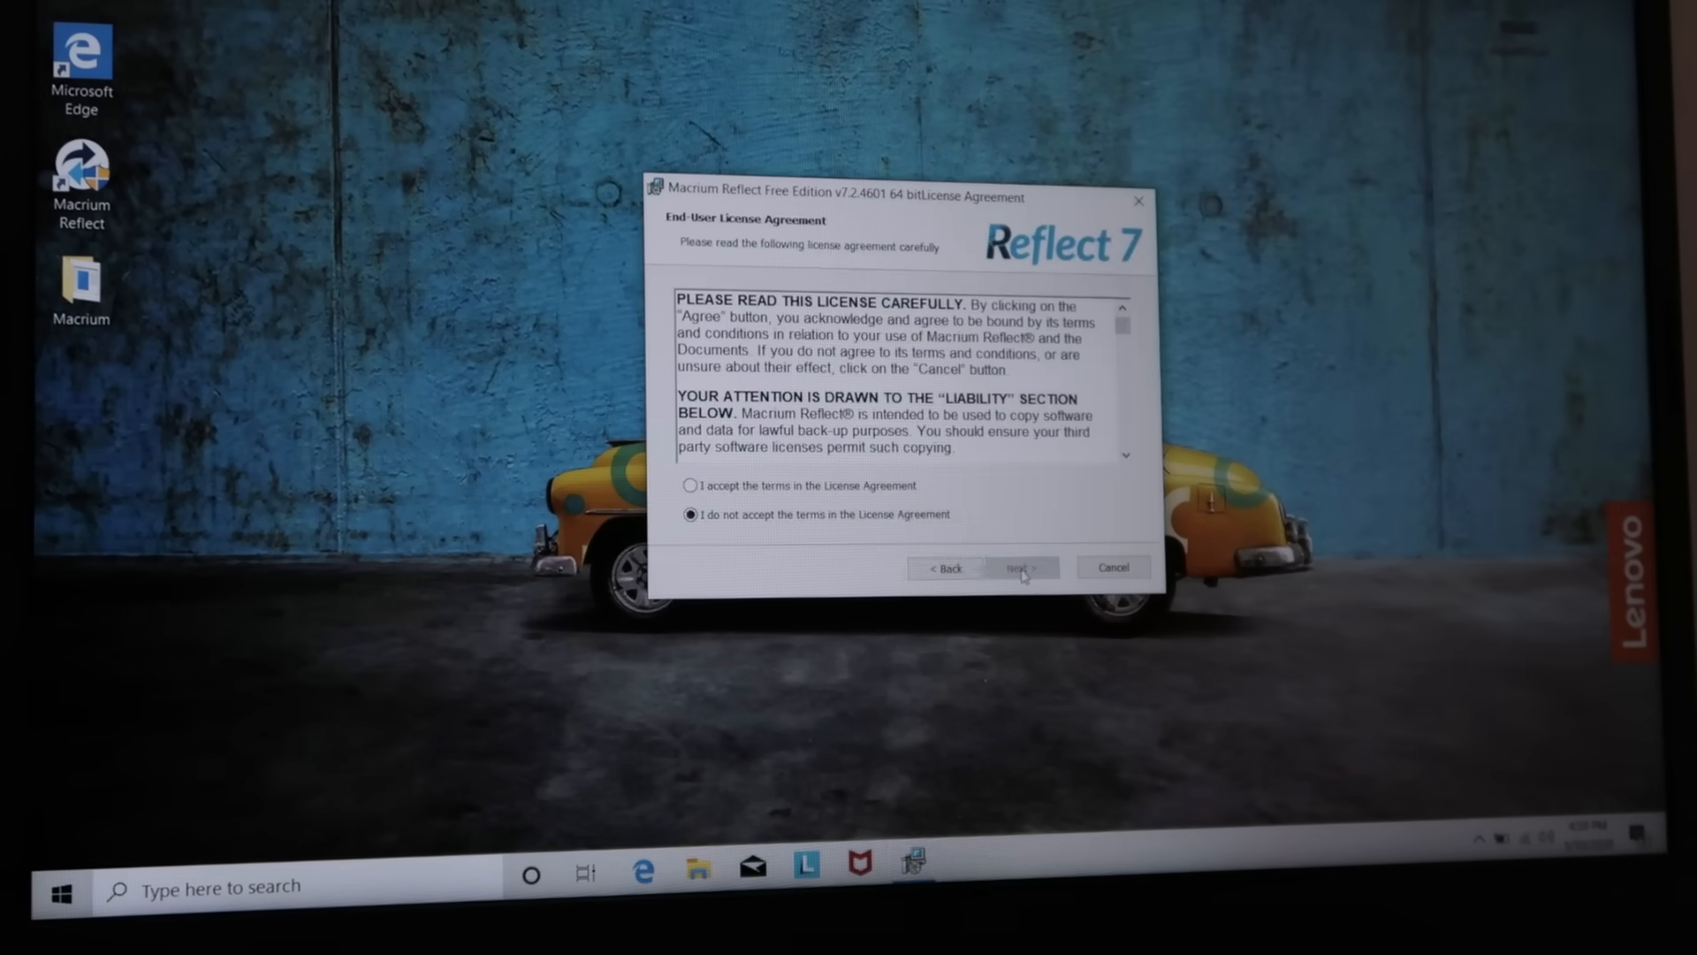
click(1015, 567)
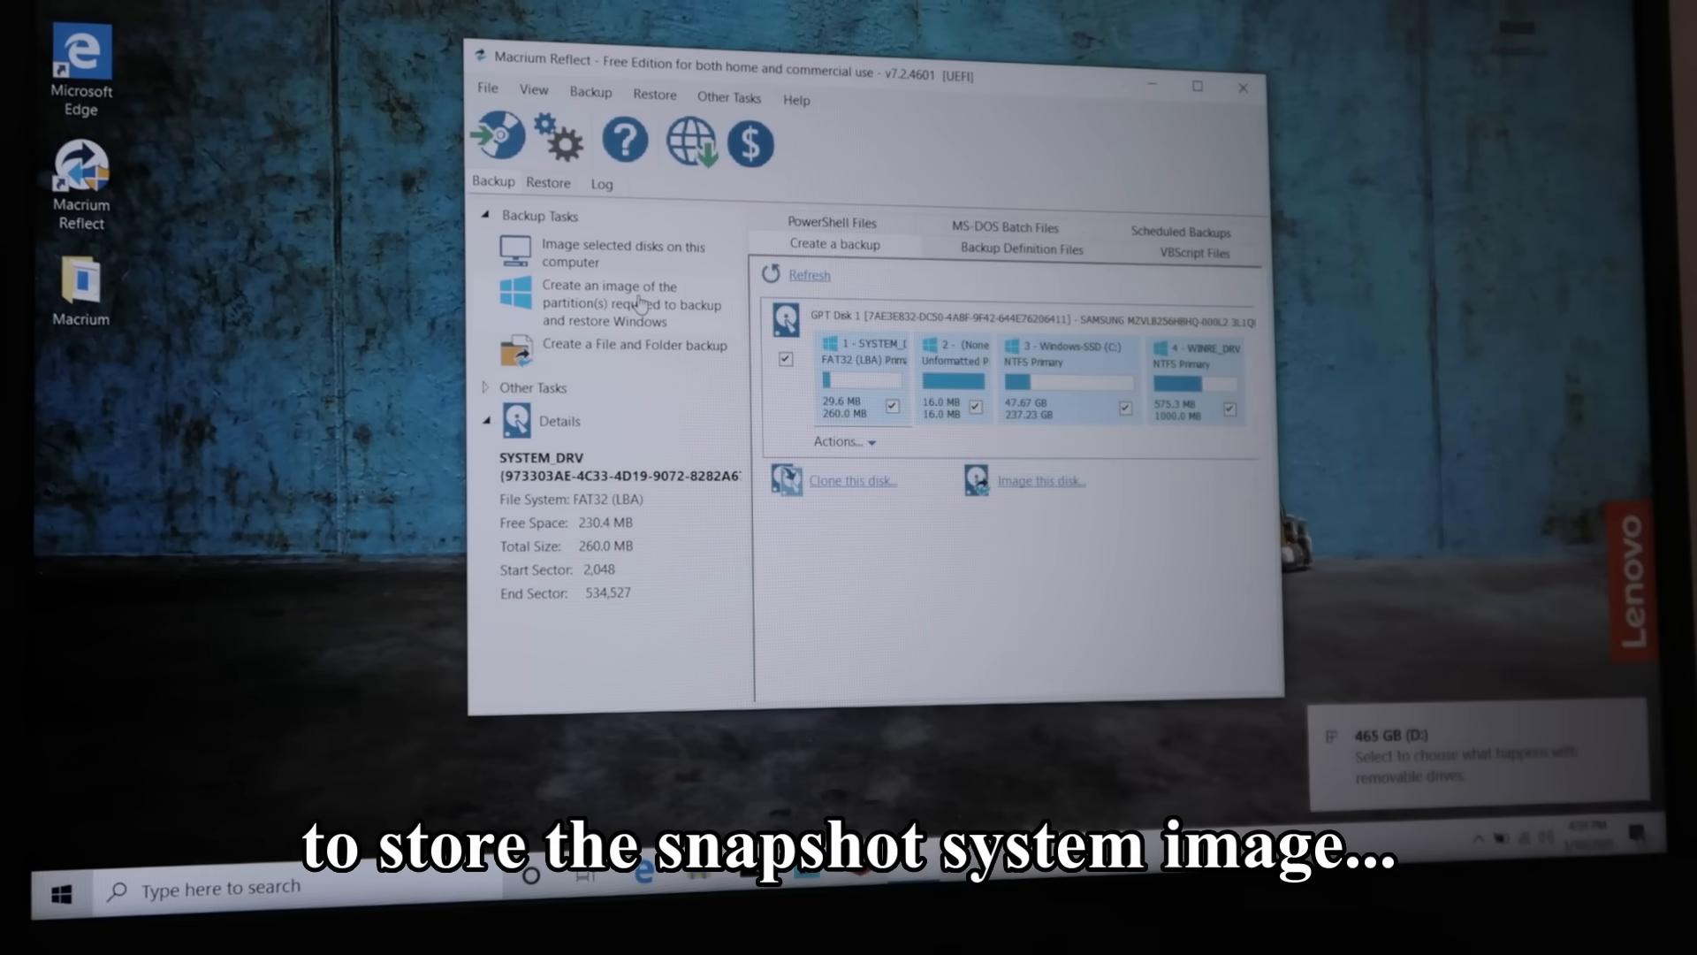
Image the Windows partitions to the 465 GB D: drive and run the backup now
click(1039, 479)
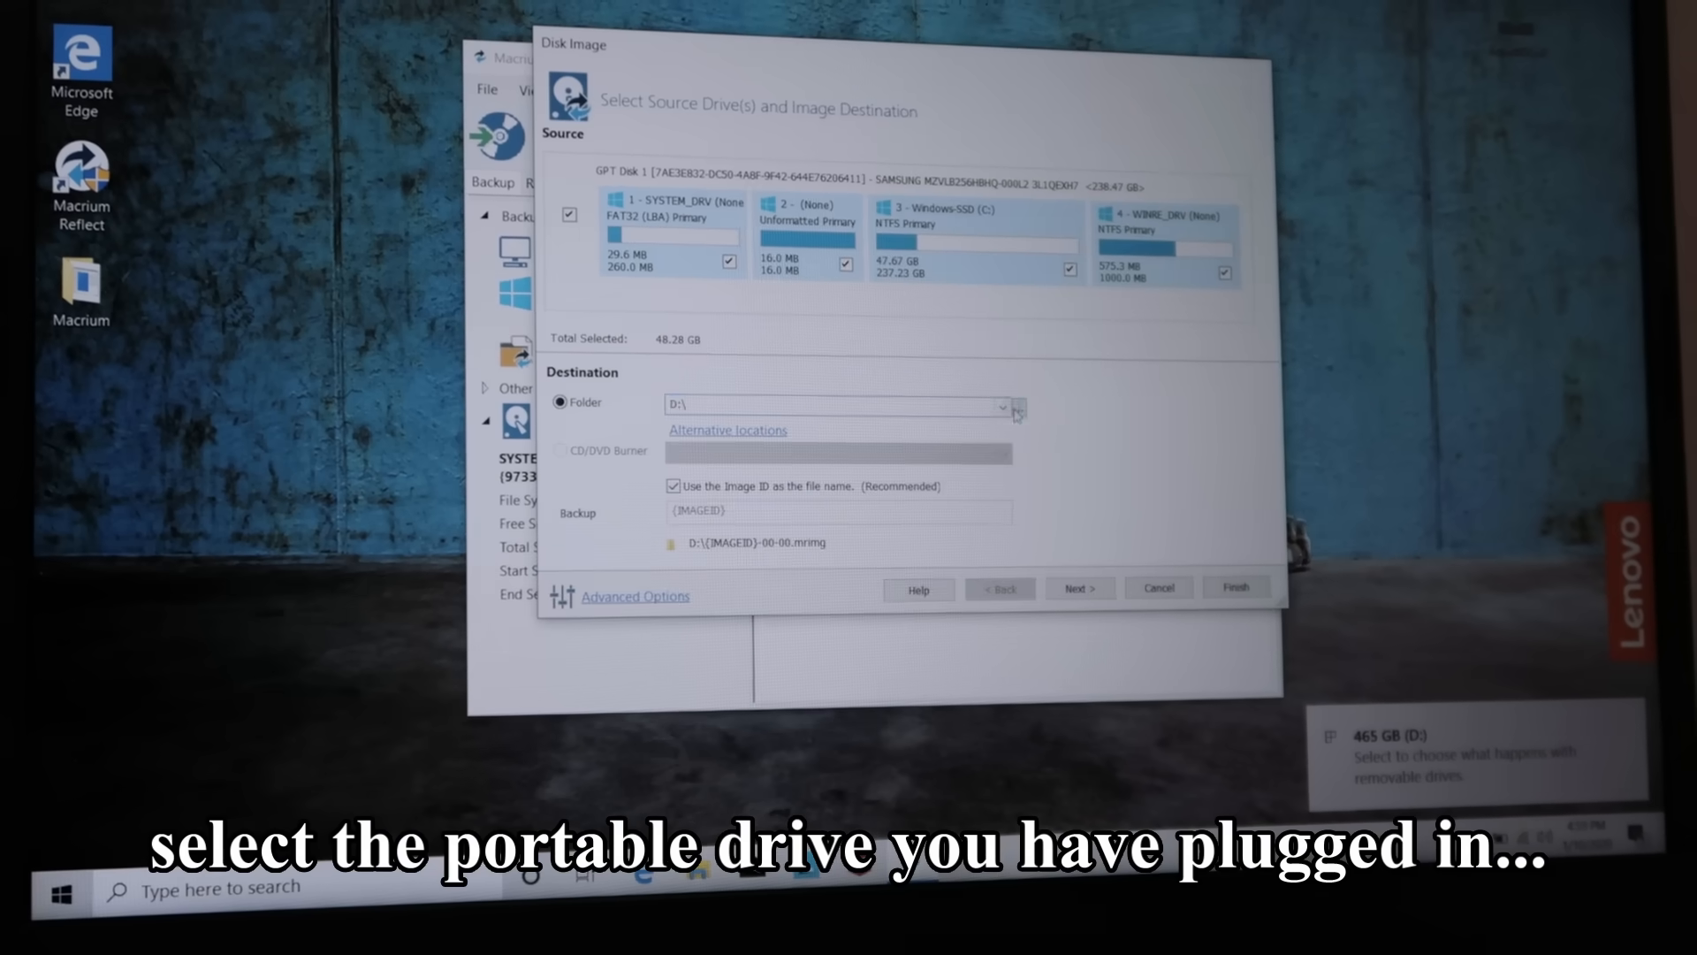
click(1015, 407)
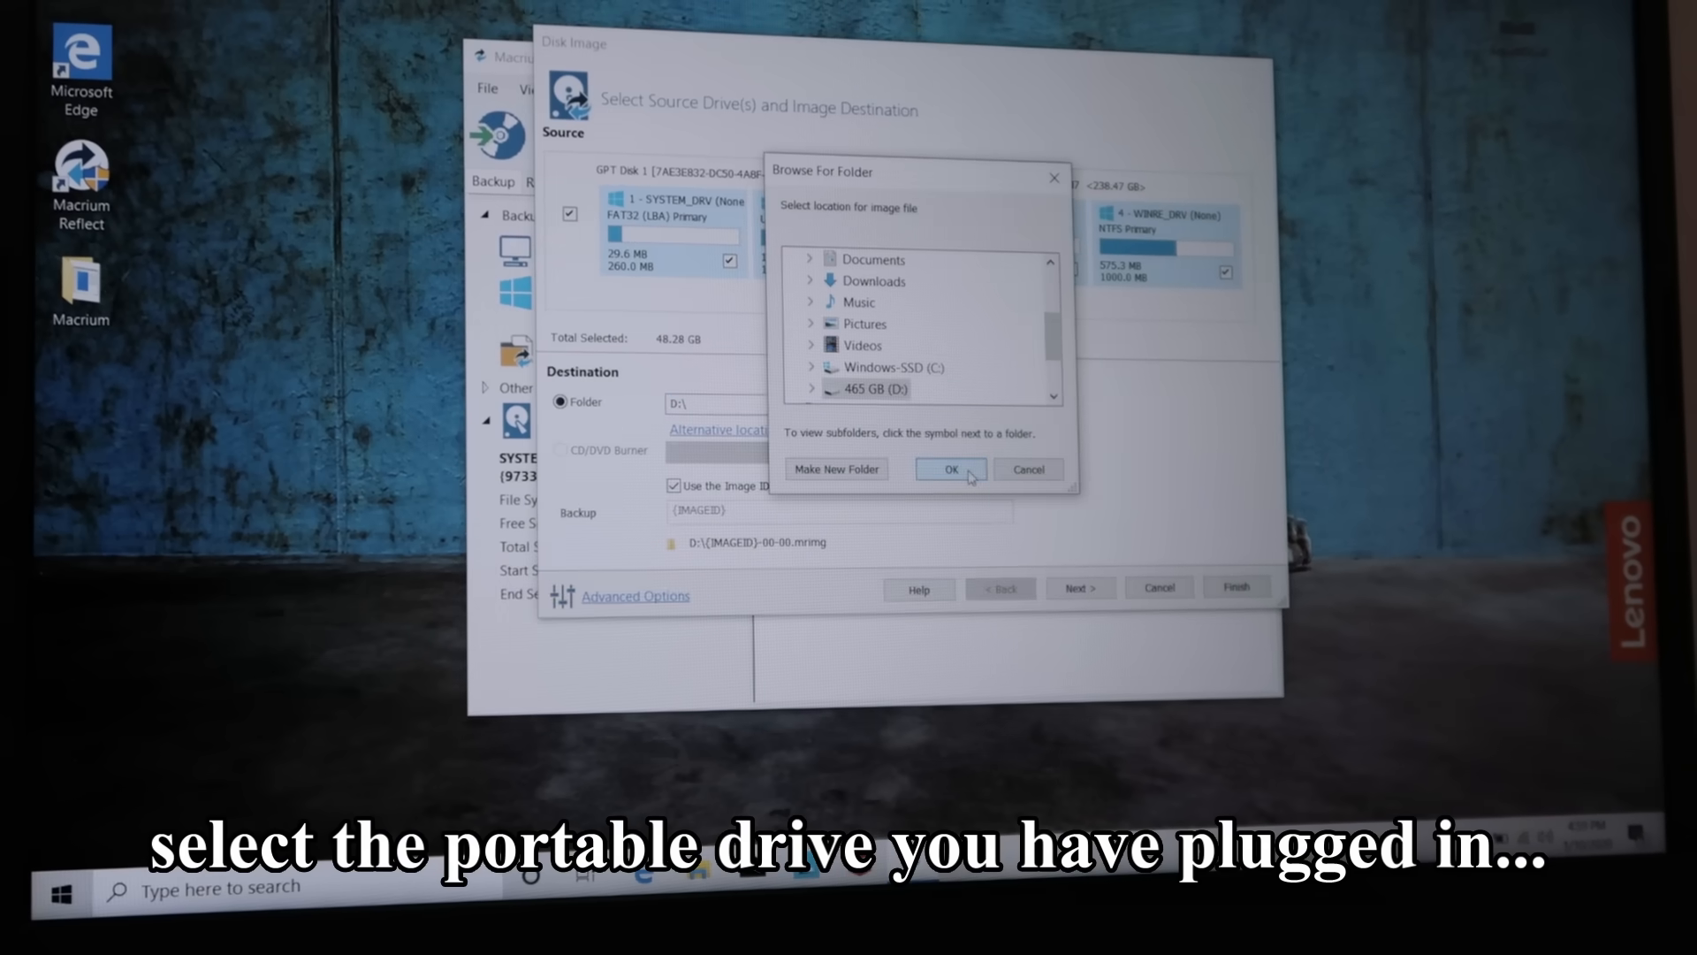
click(950, 469)
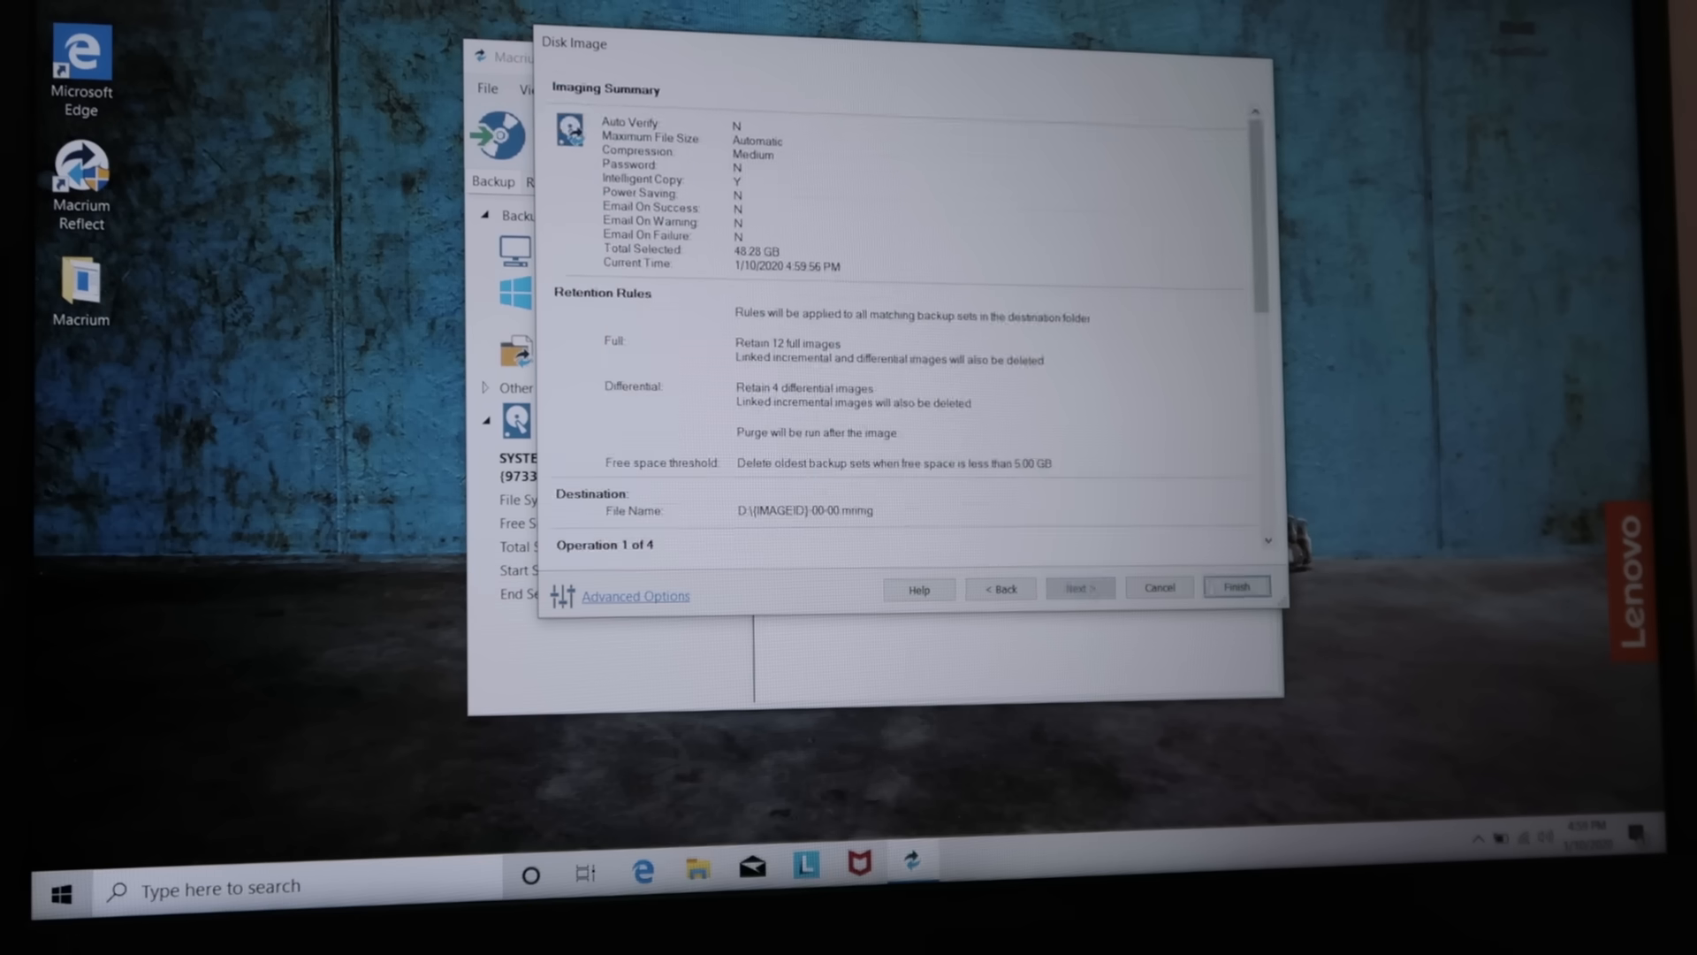
click(1236, 585)
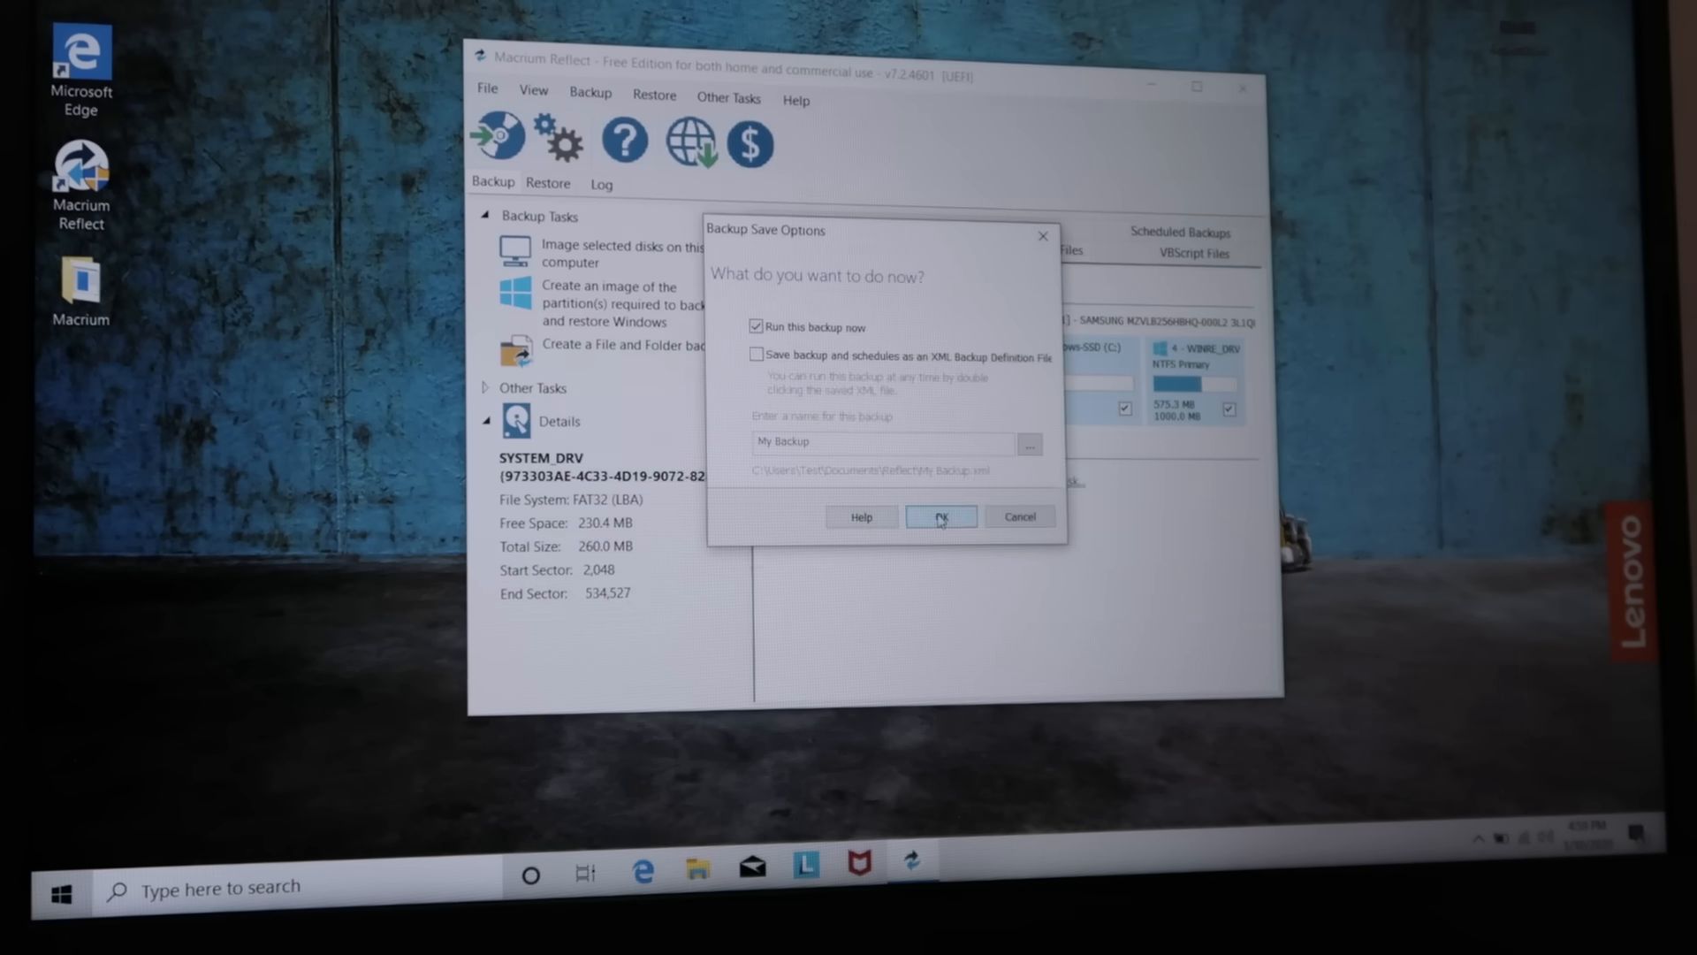
click(939, 516)
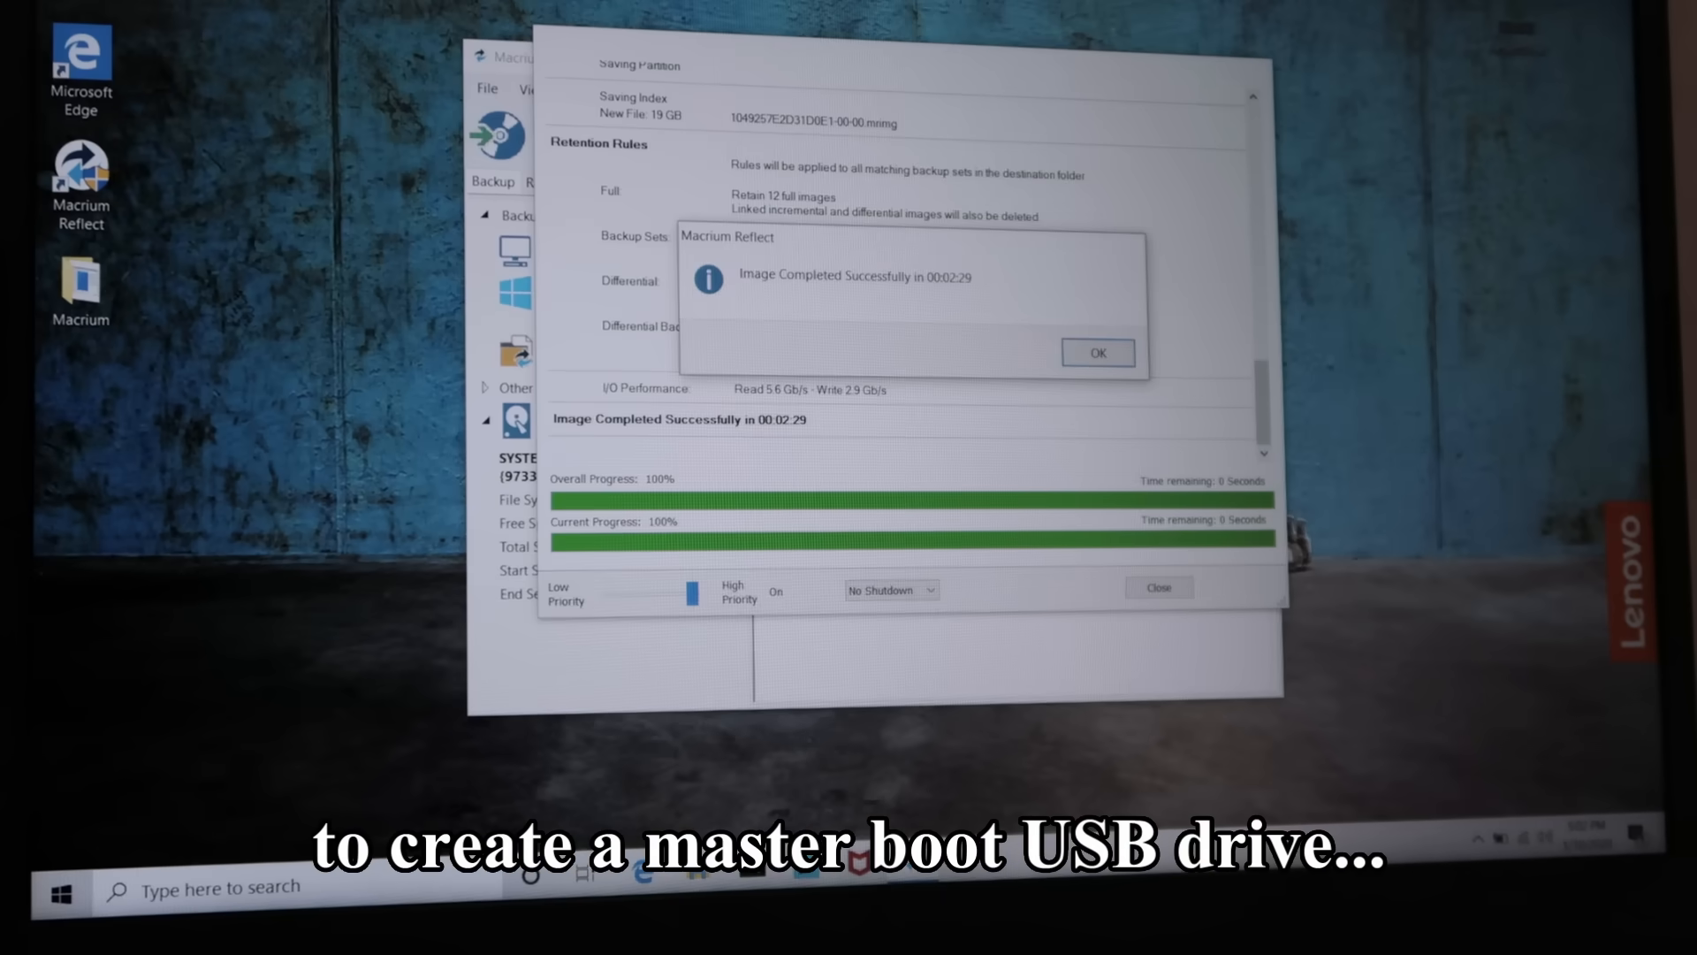
From Other Tasks, create rescue media on the removable Sony USB flash drive and build it
click(1096, 352)
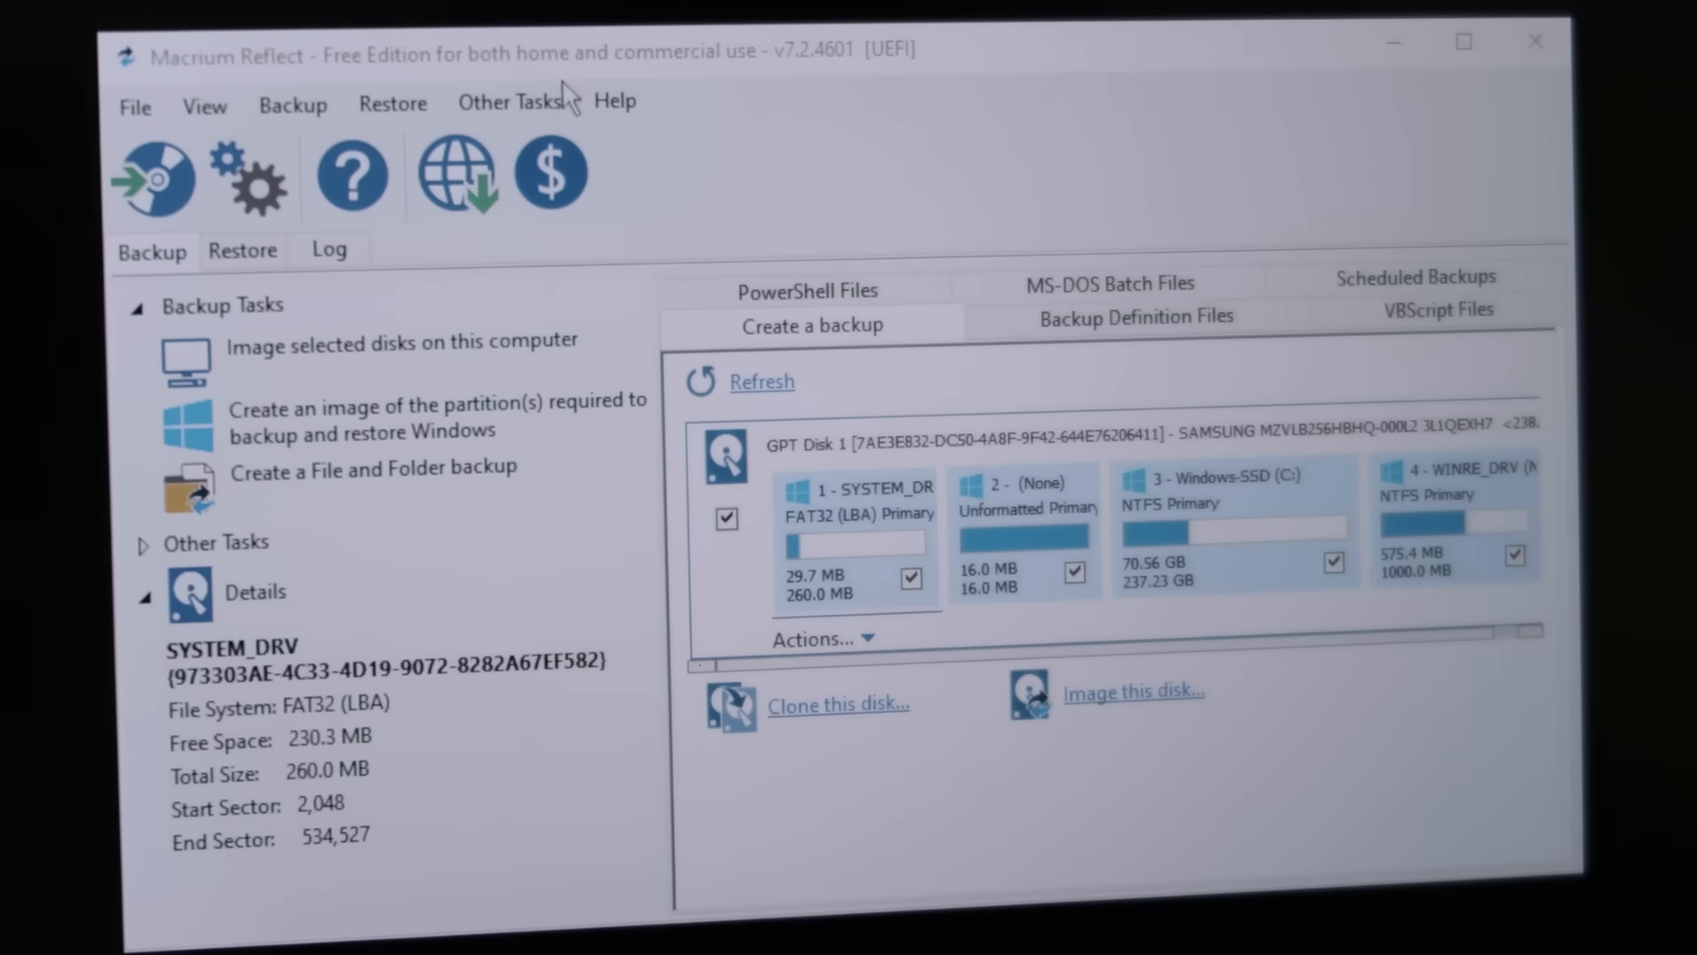
click(509, 101)
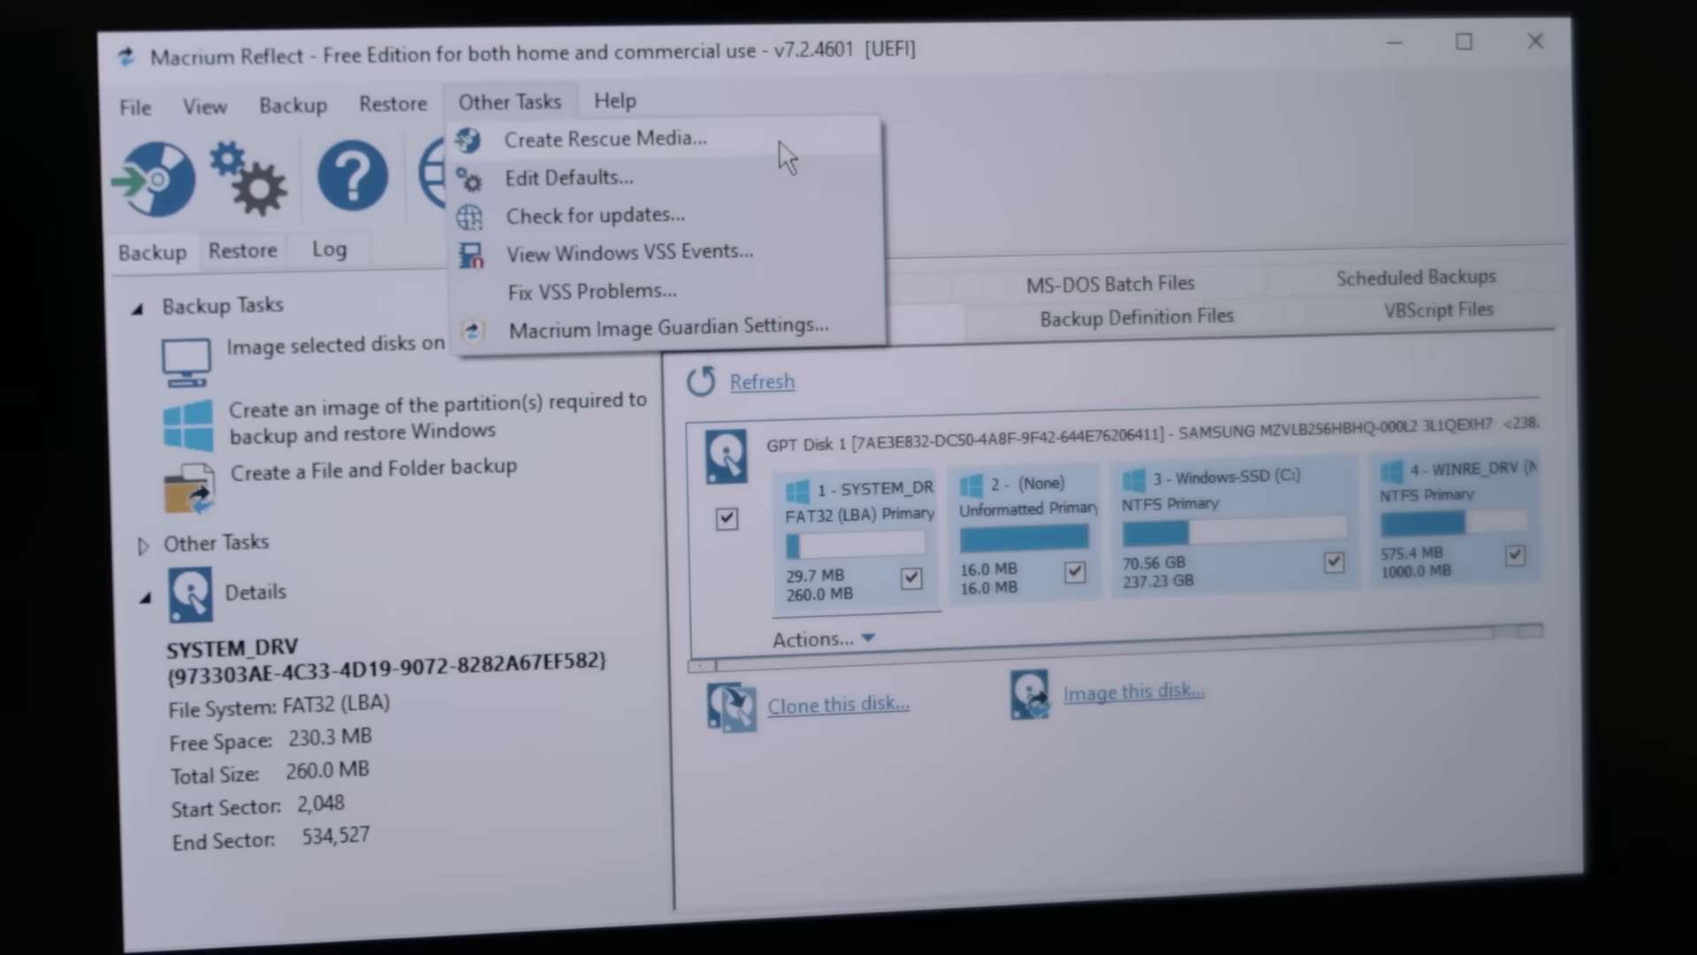
click(606, 138)
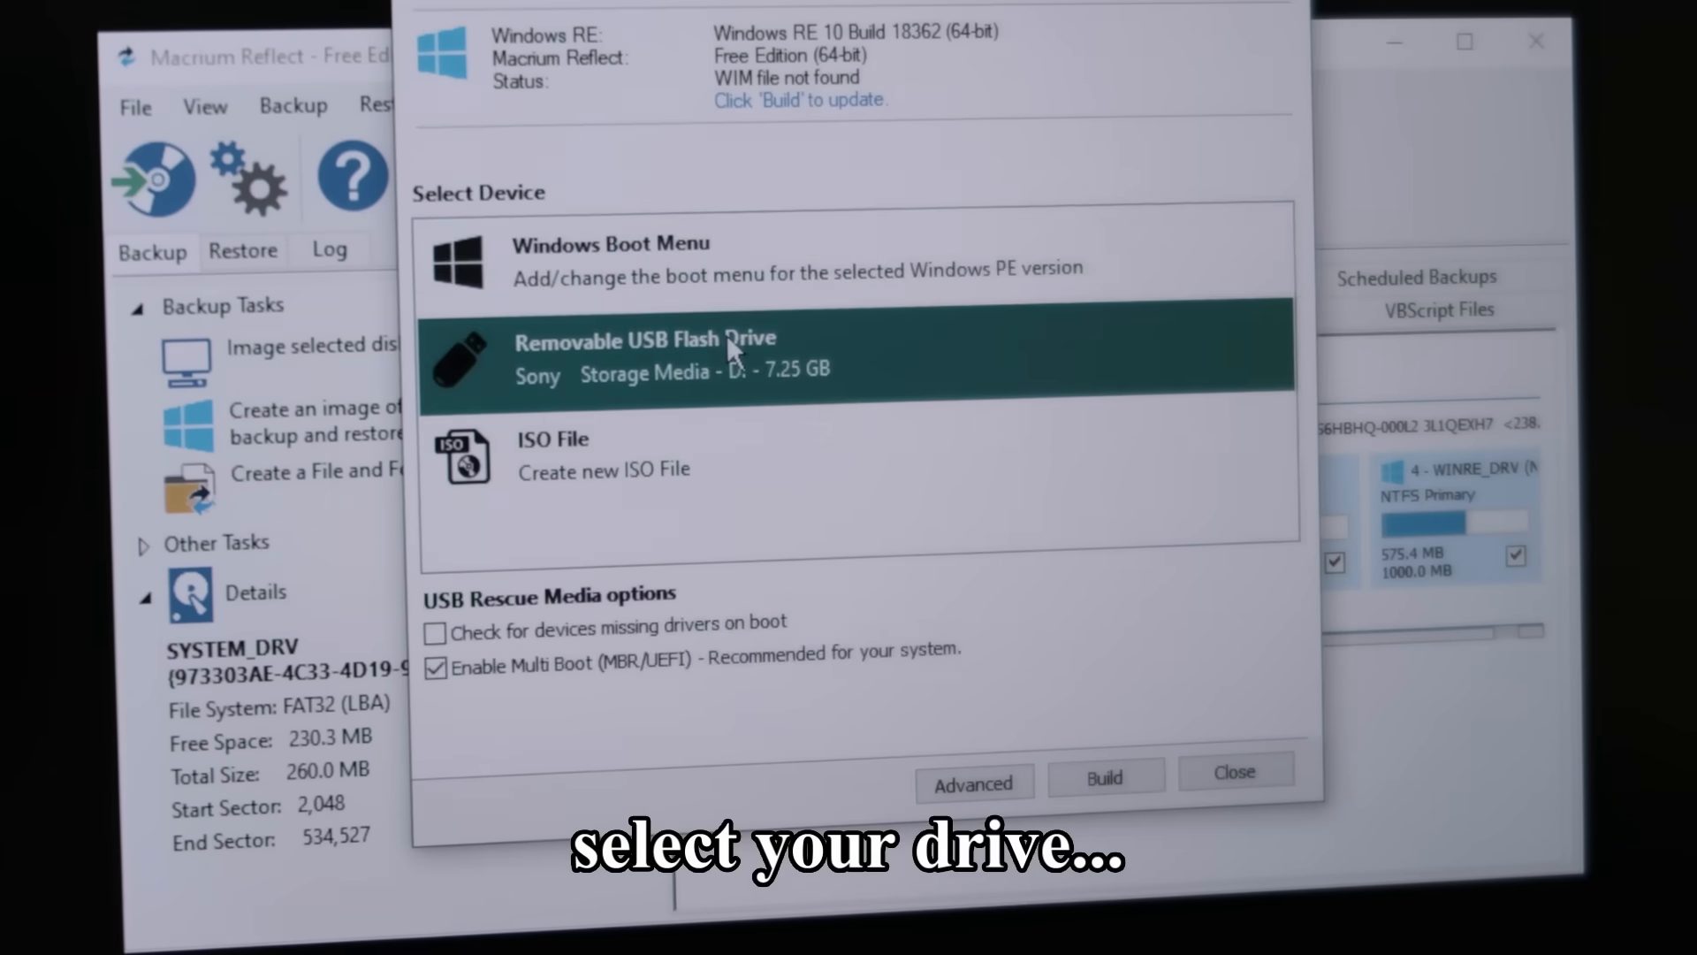
click(1104, 781)
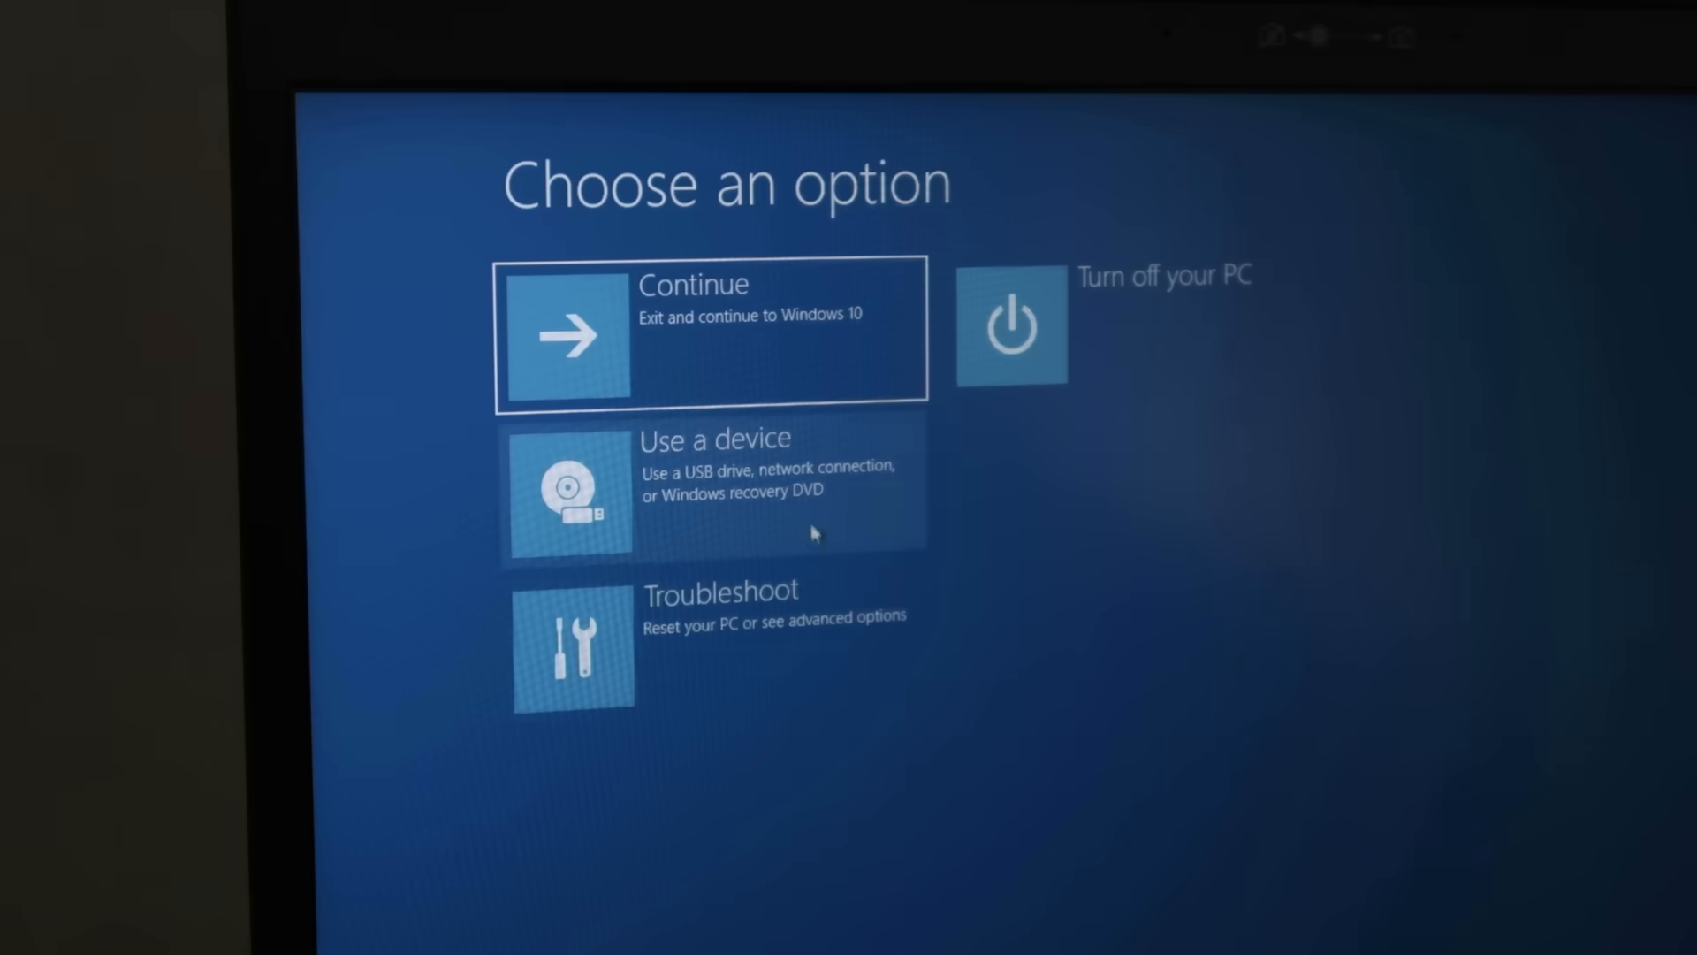
Use a device from the recovery options and boot from the USB rescue drive
click(715, 489)
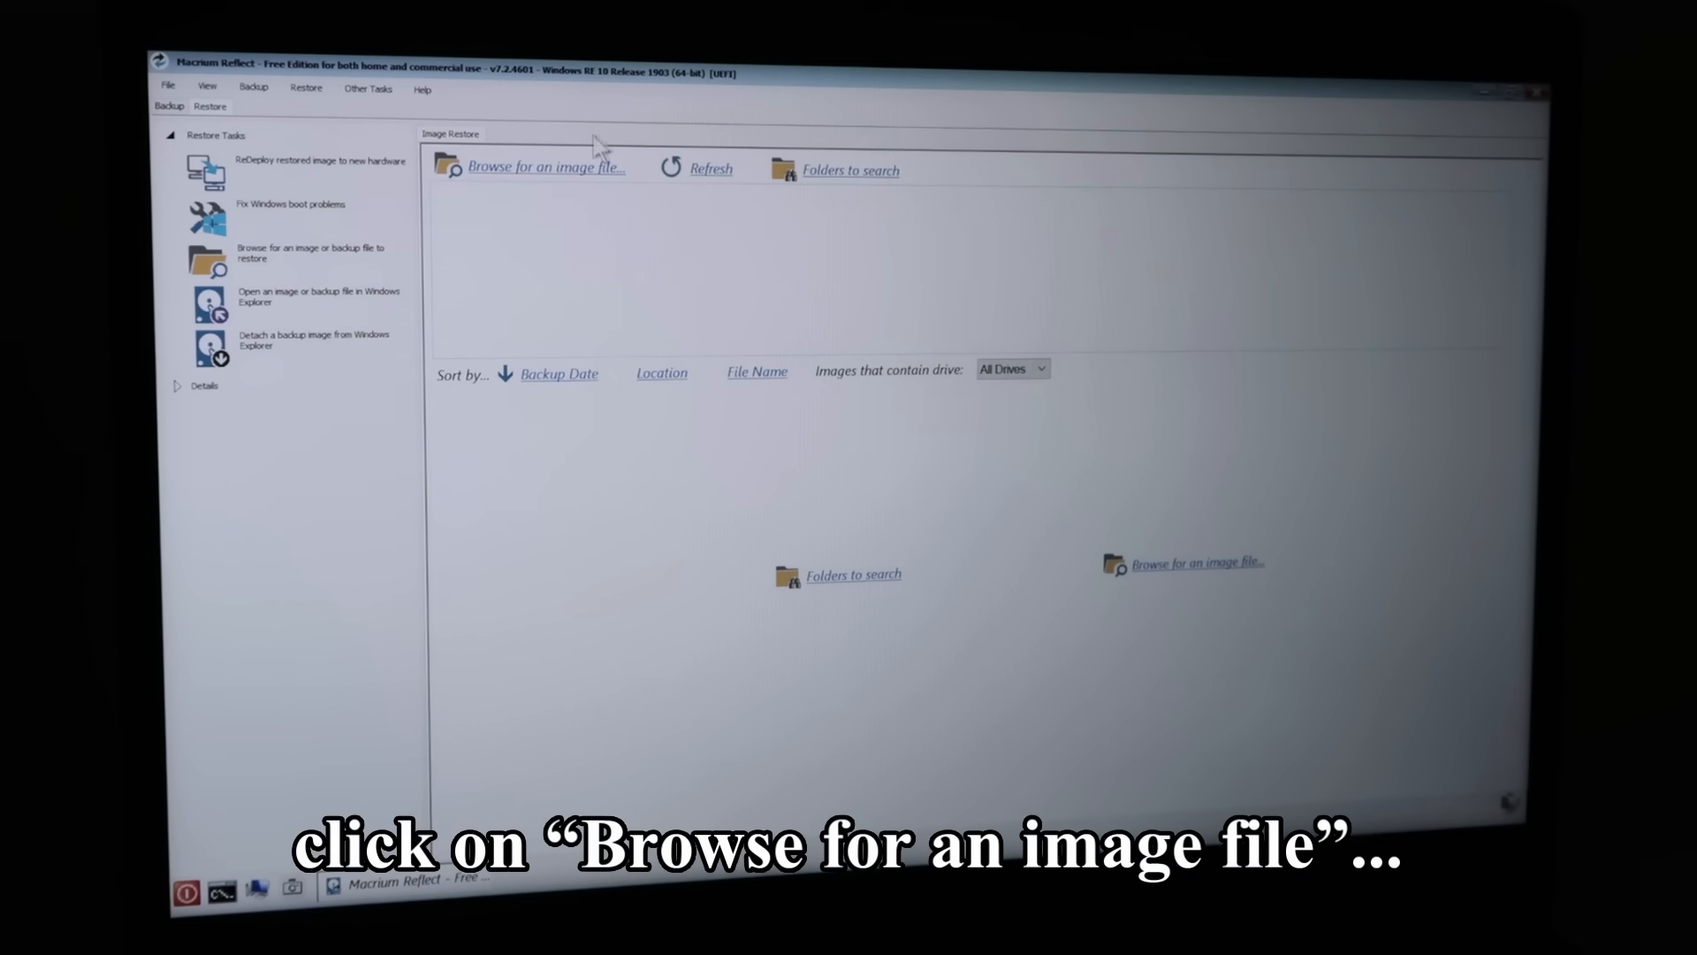
Browse the 465 GB D: drive for the factory image, start its restore and delete the existing destination partitions
click(546, 166)
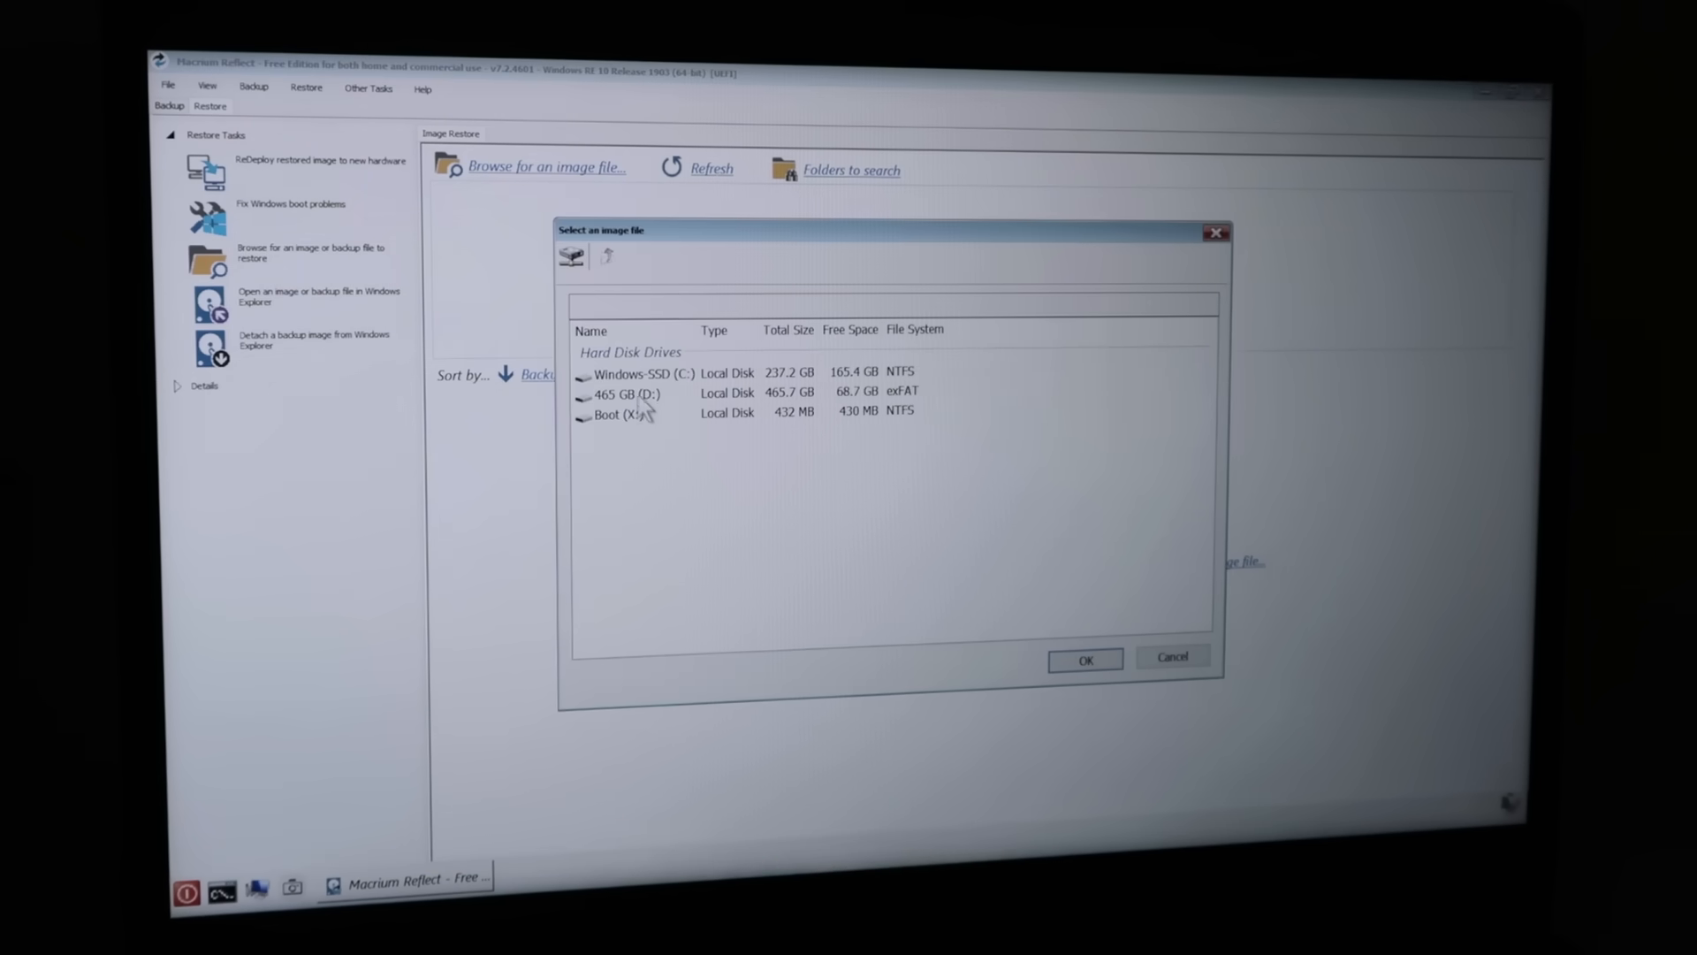
click(632, 393)
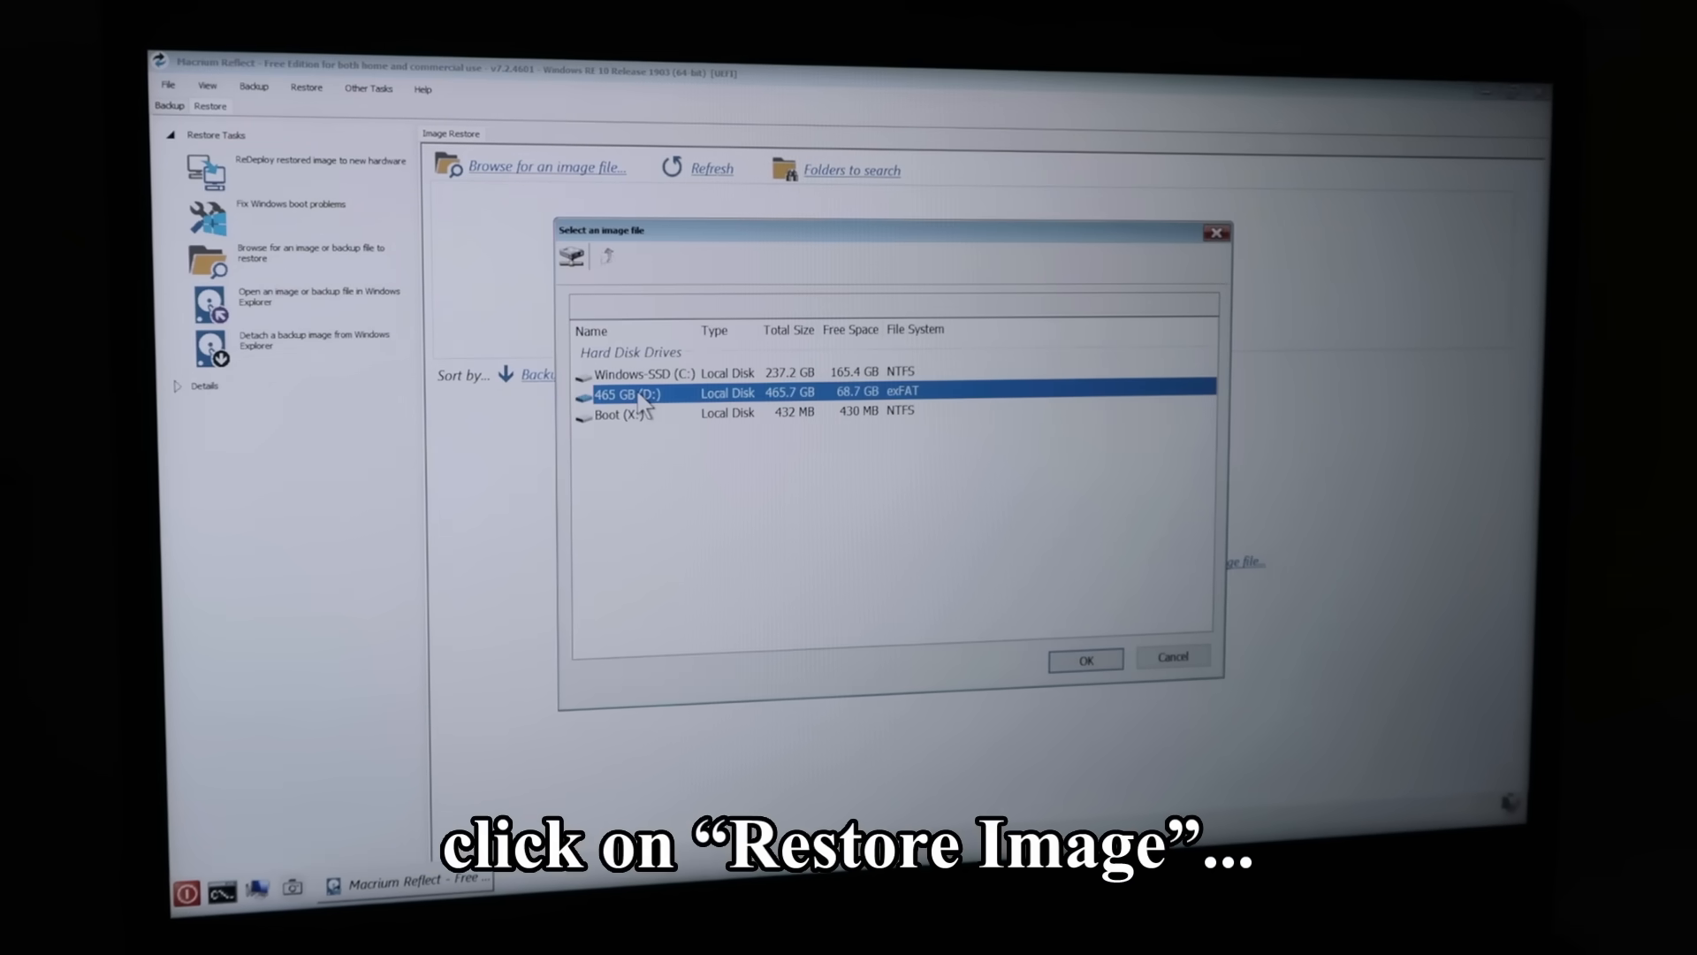
click(1084, 658)
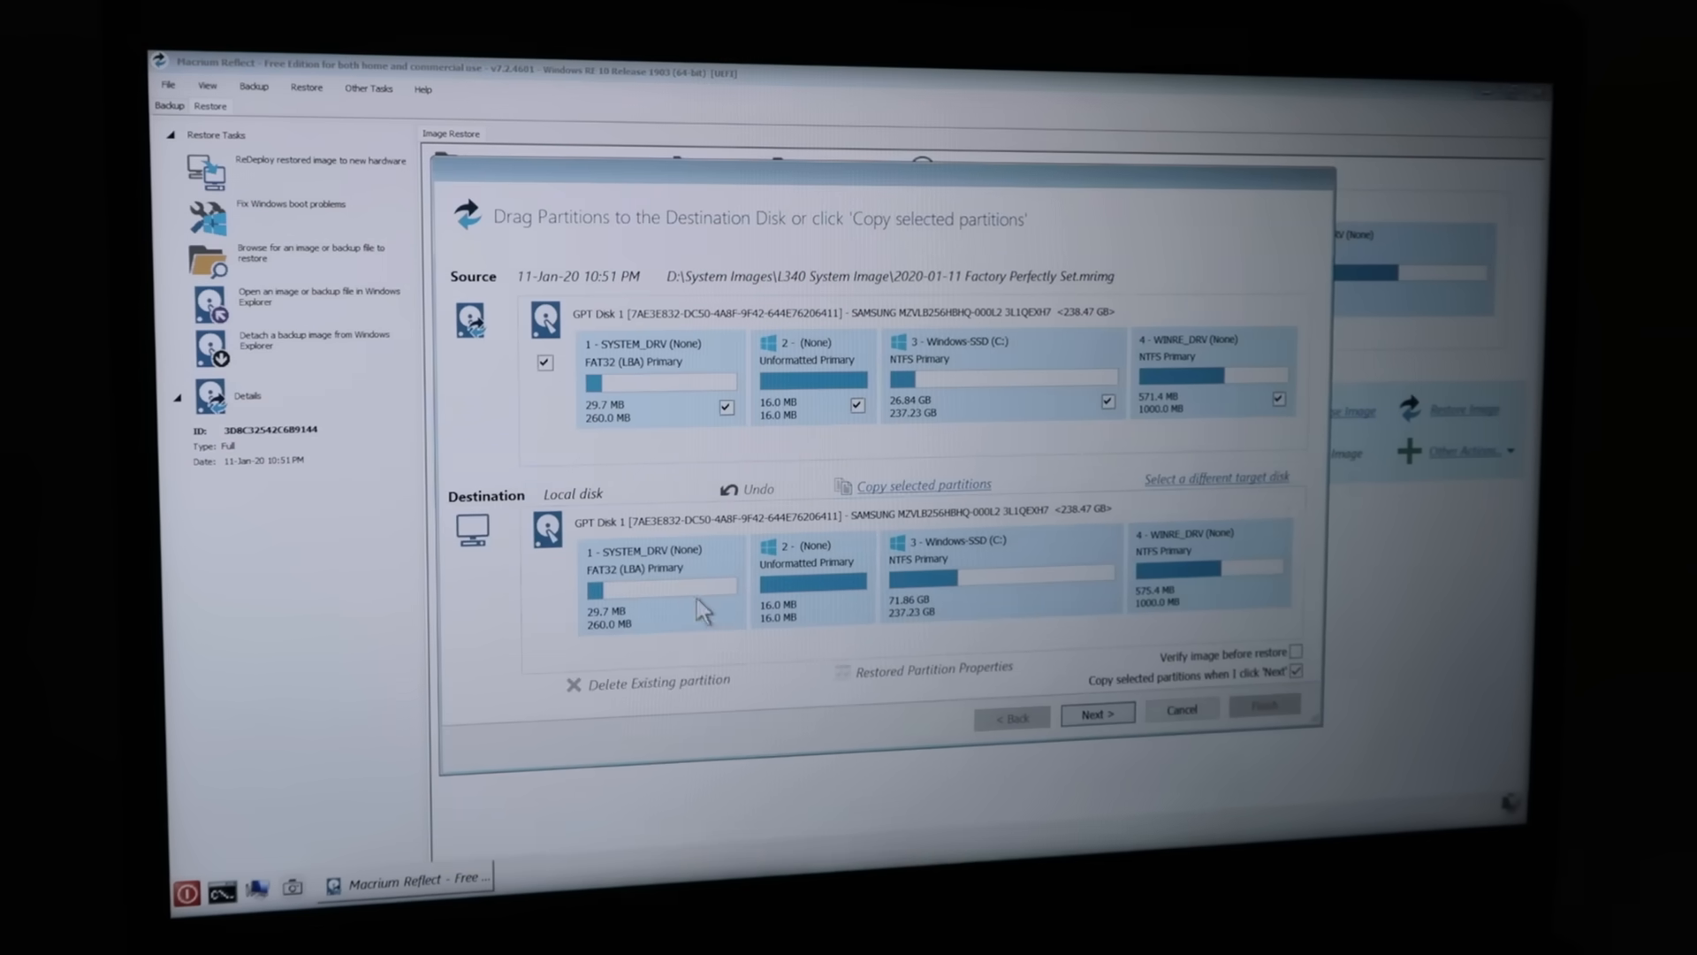
click(657, 679)
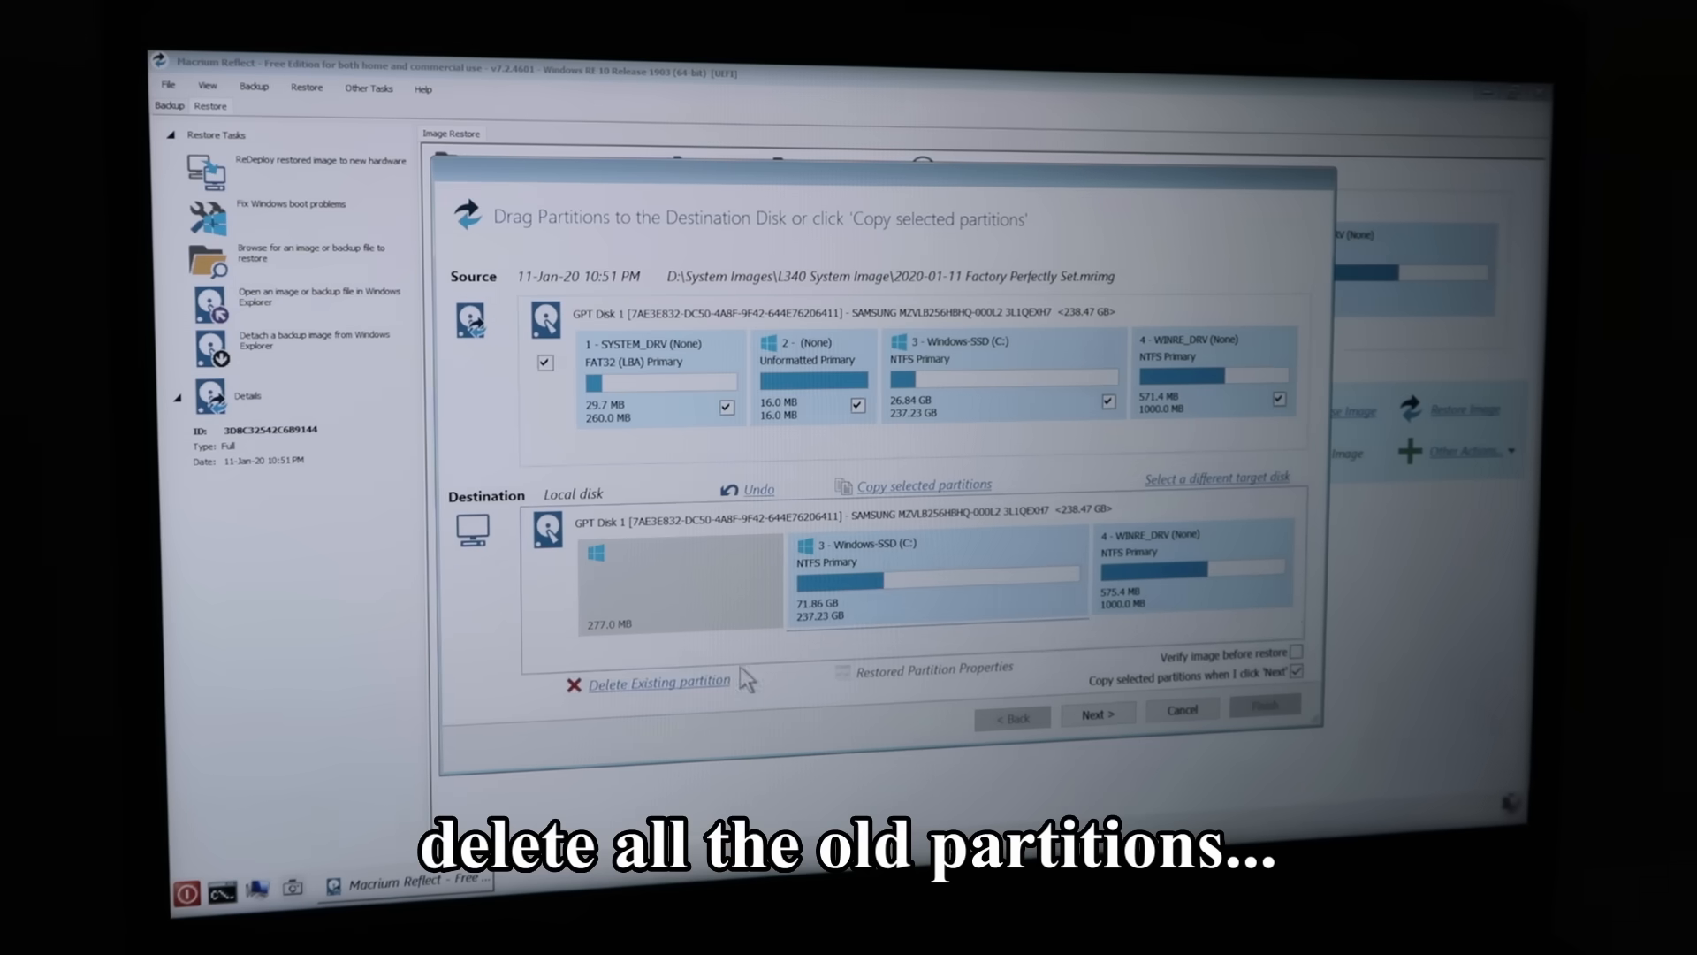
click(657, 681)
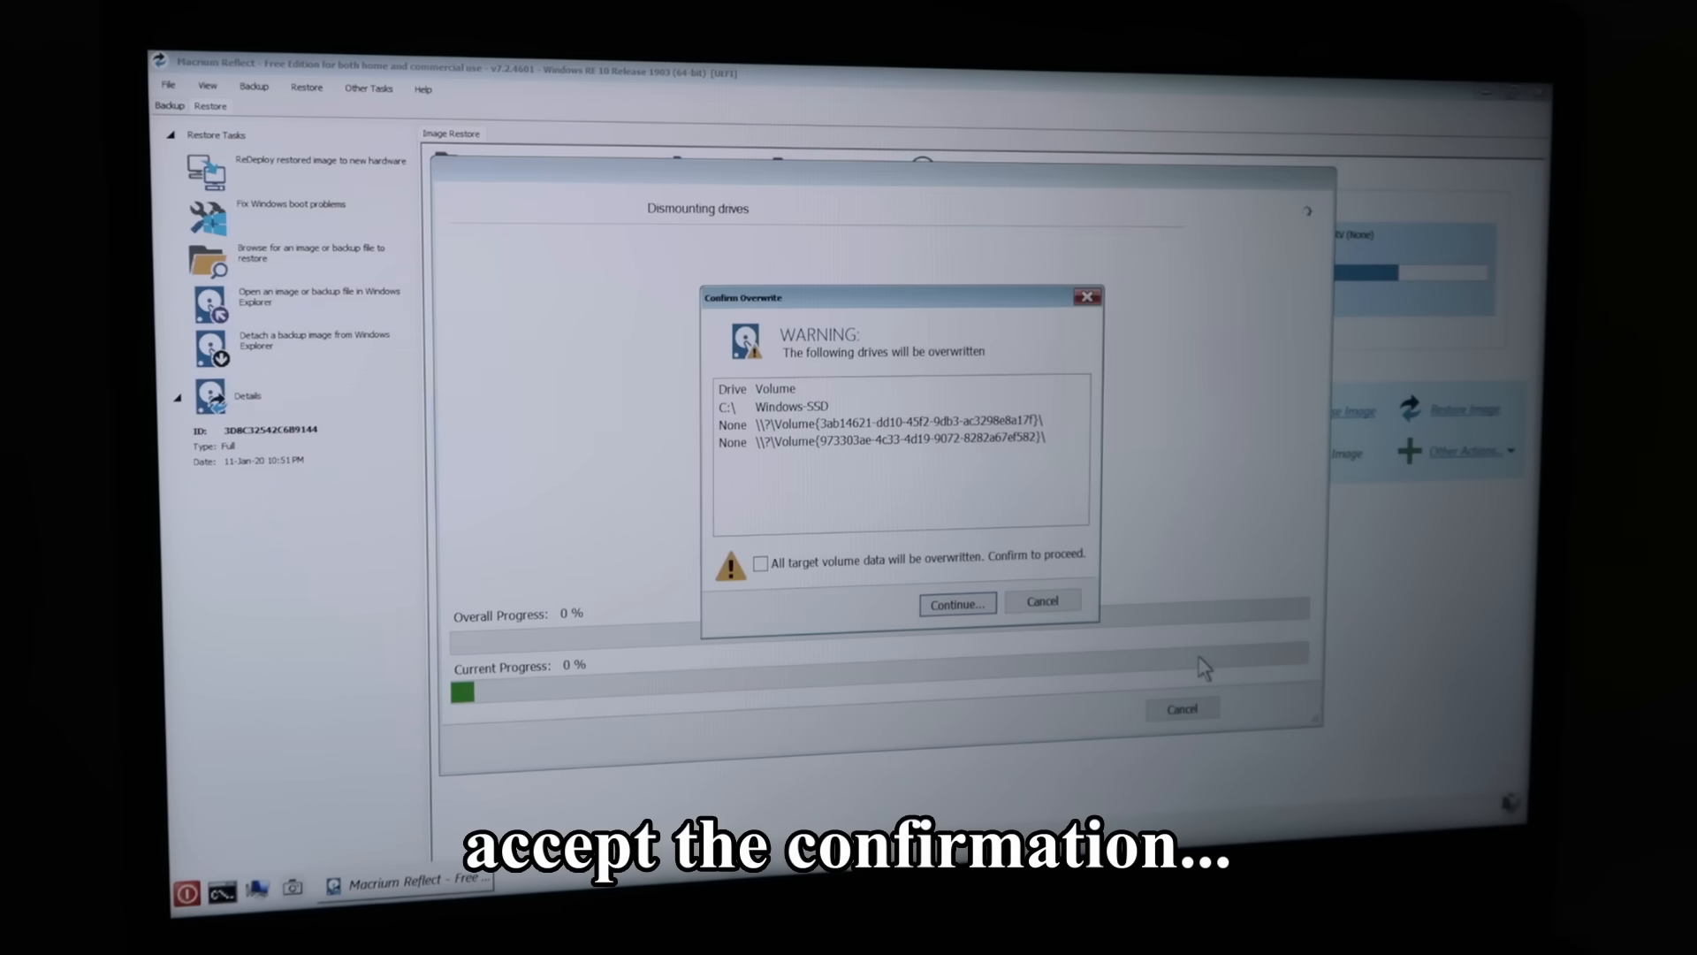
Confirm all target volume data will be overwritten, run the restore and close the completed progress window
click(957, 602)
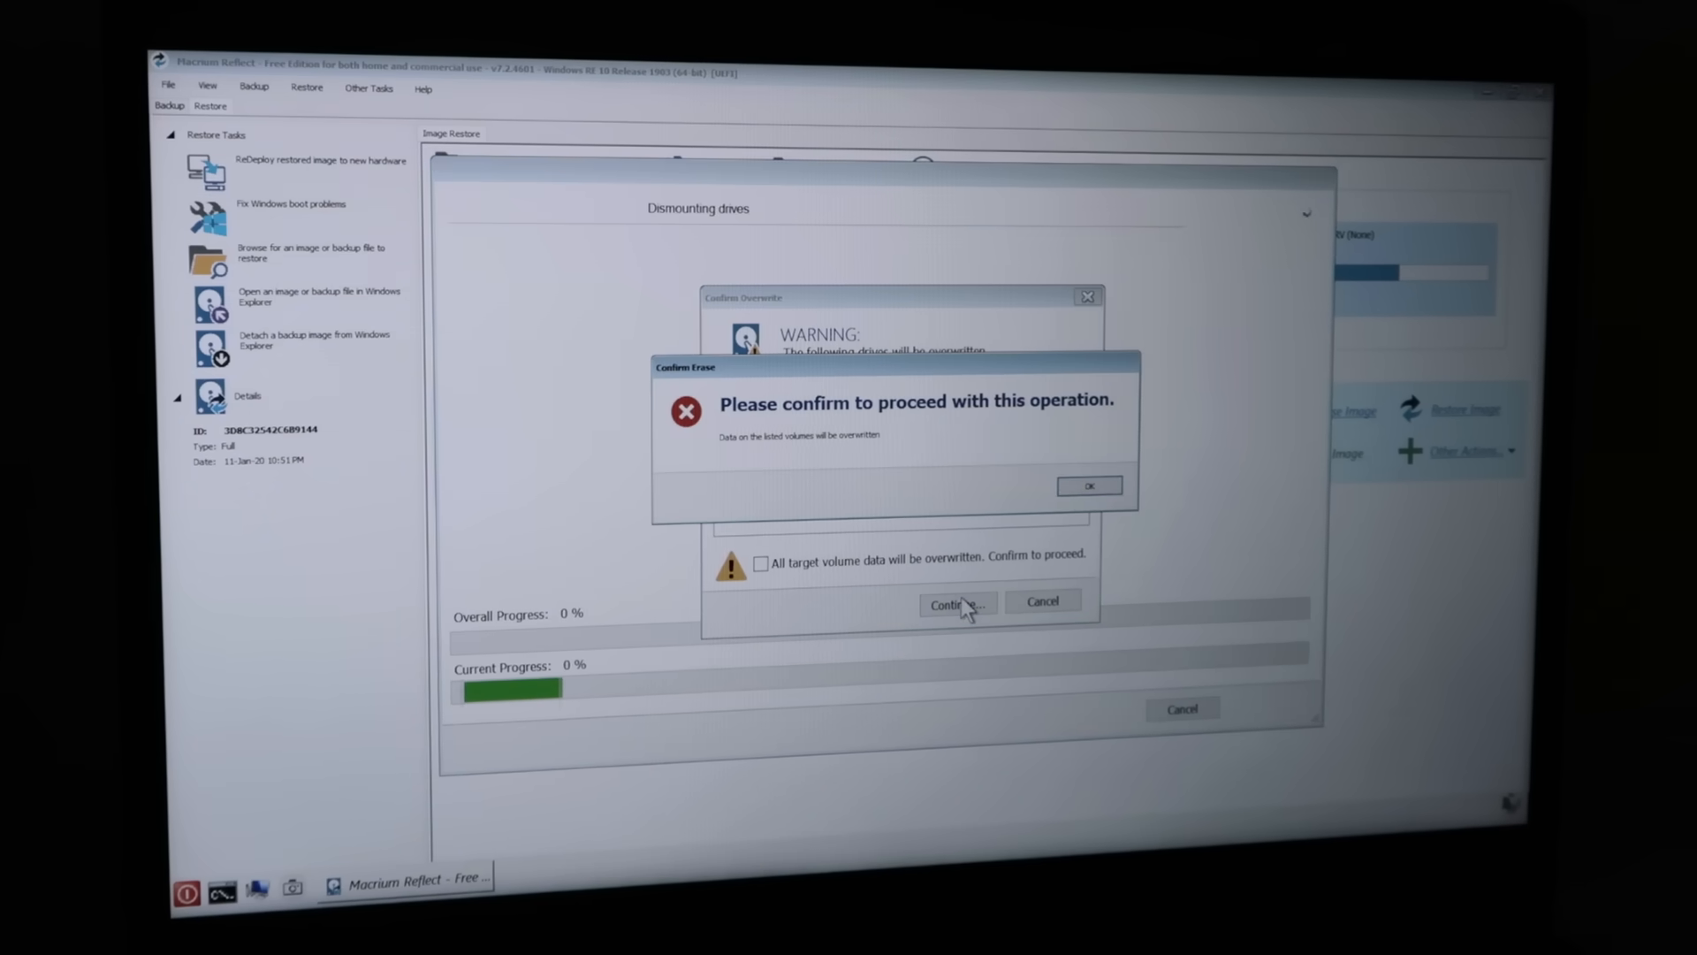
click(1089, 485)
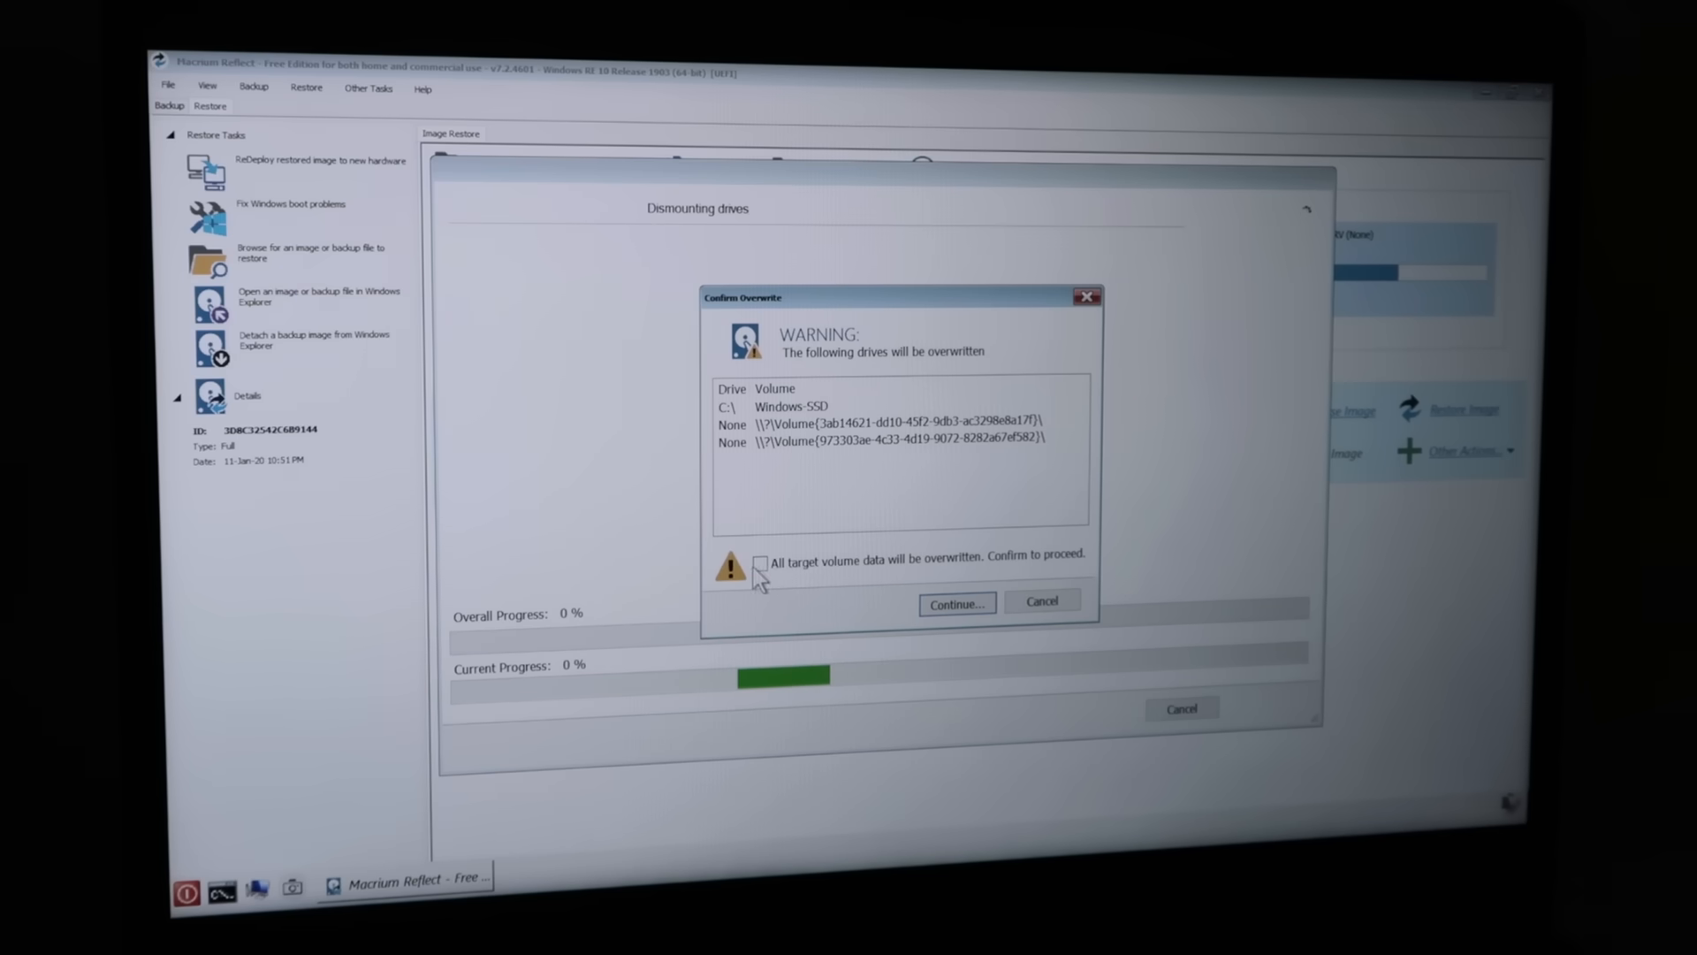
click(956, 603)
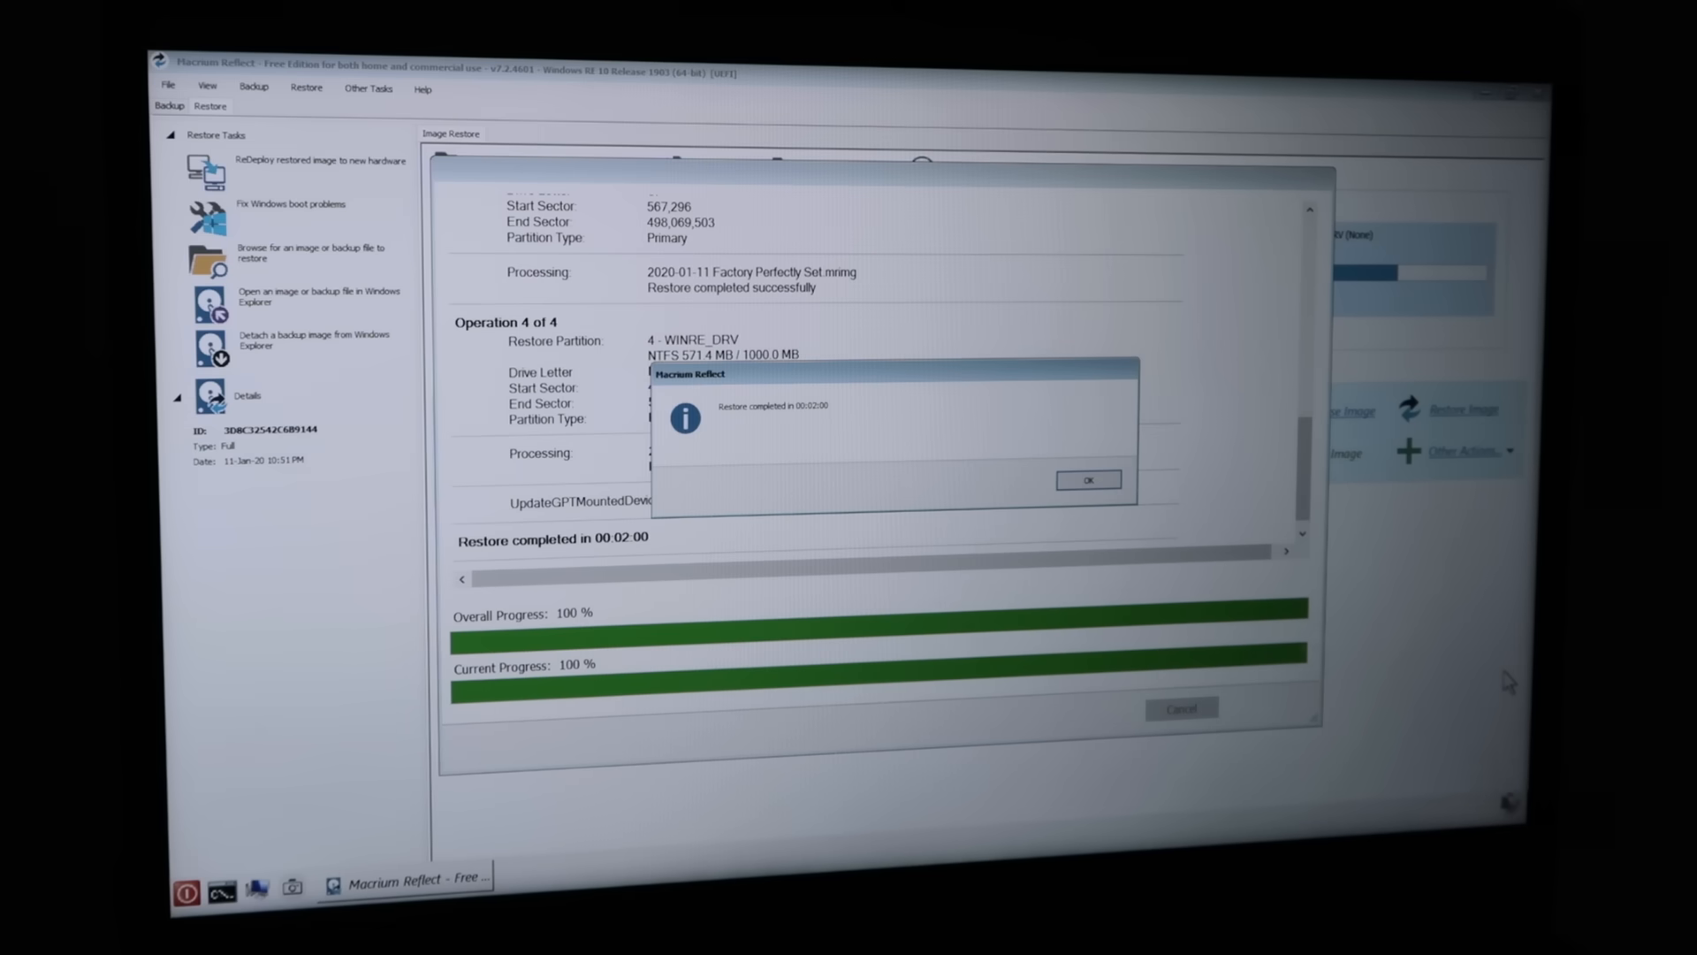
click(1088, 479)
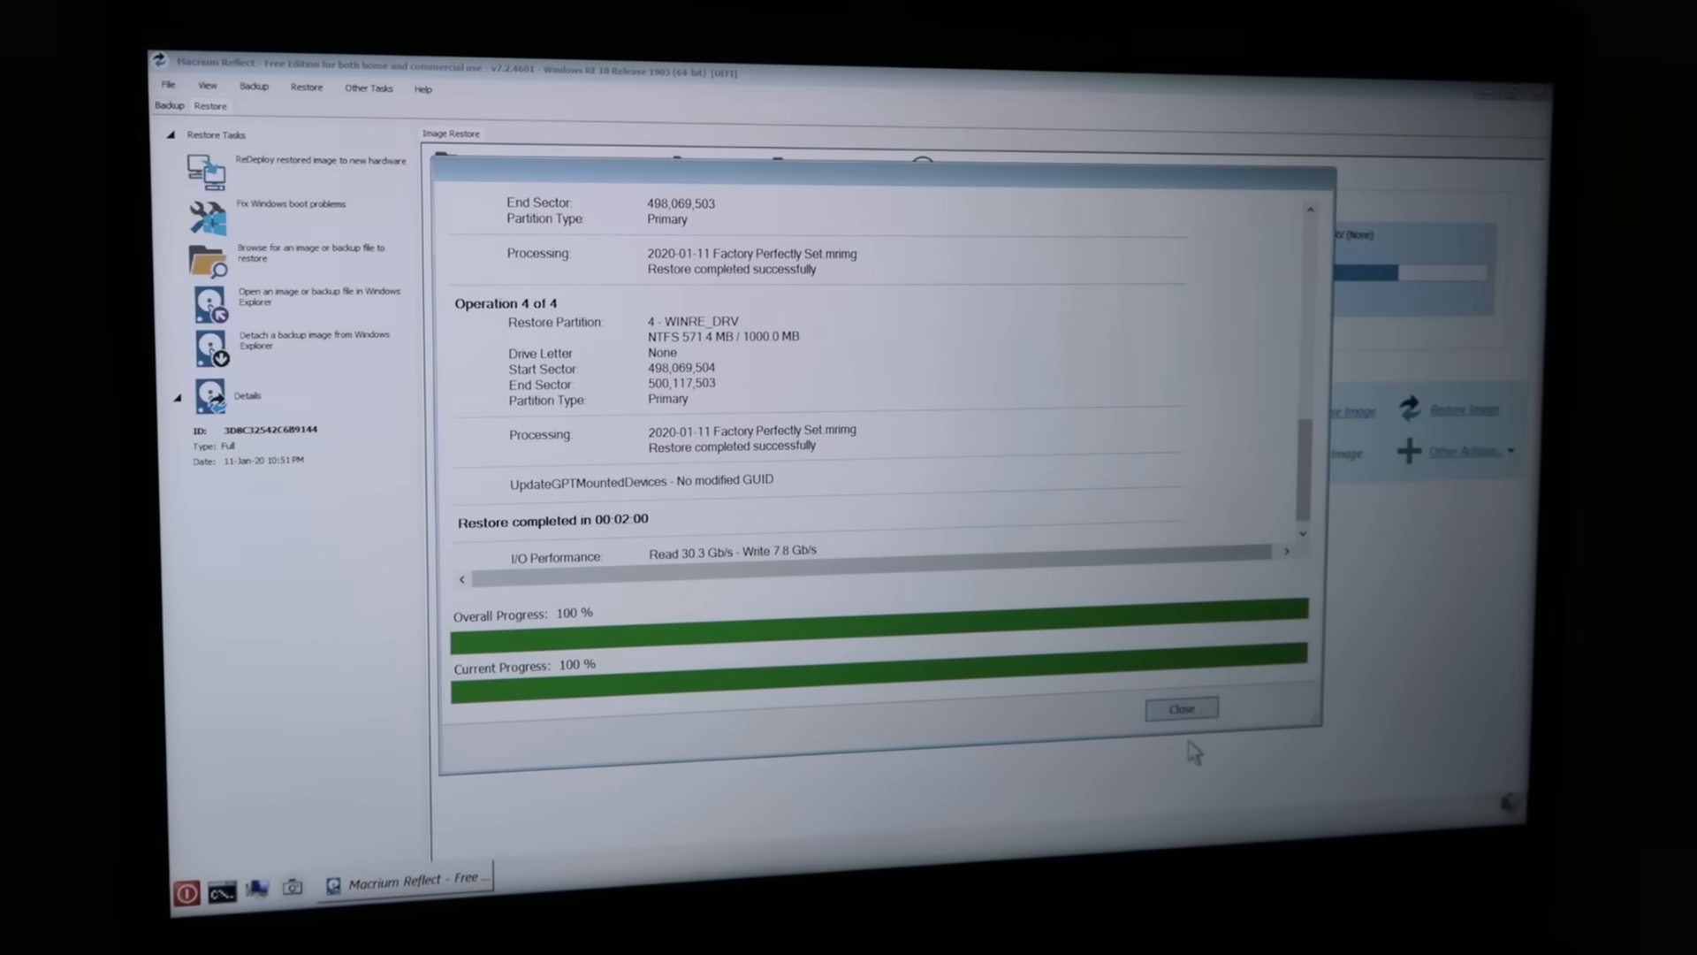
click(1181, 707)
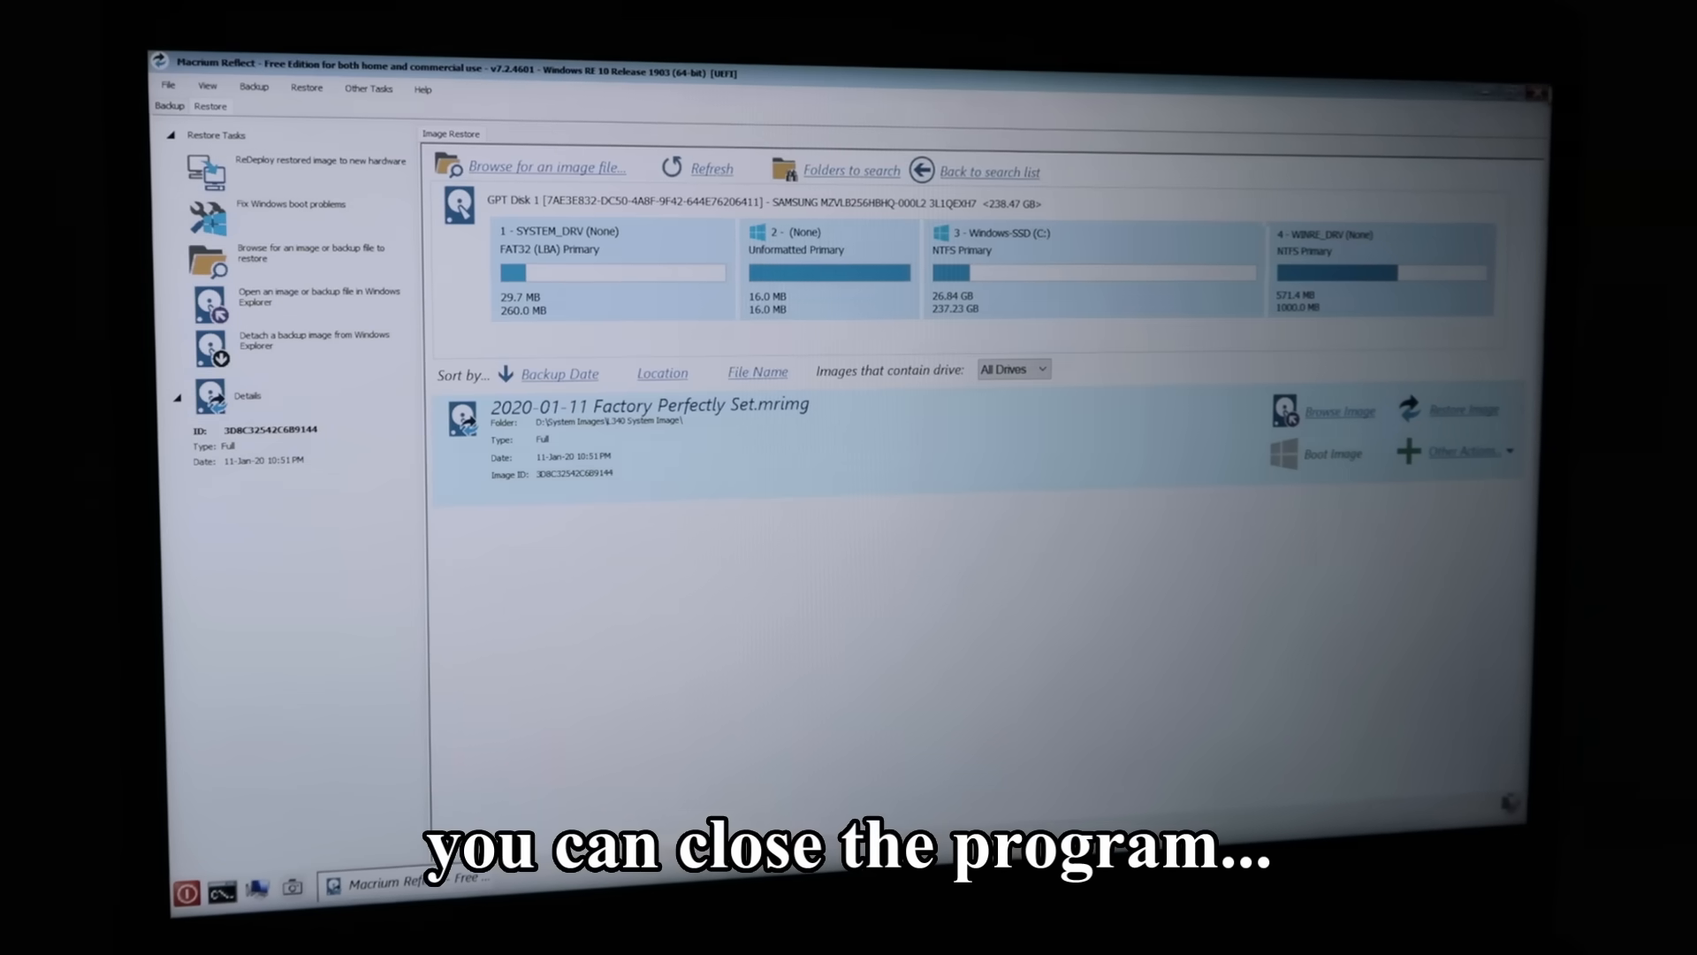